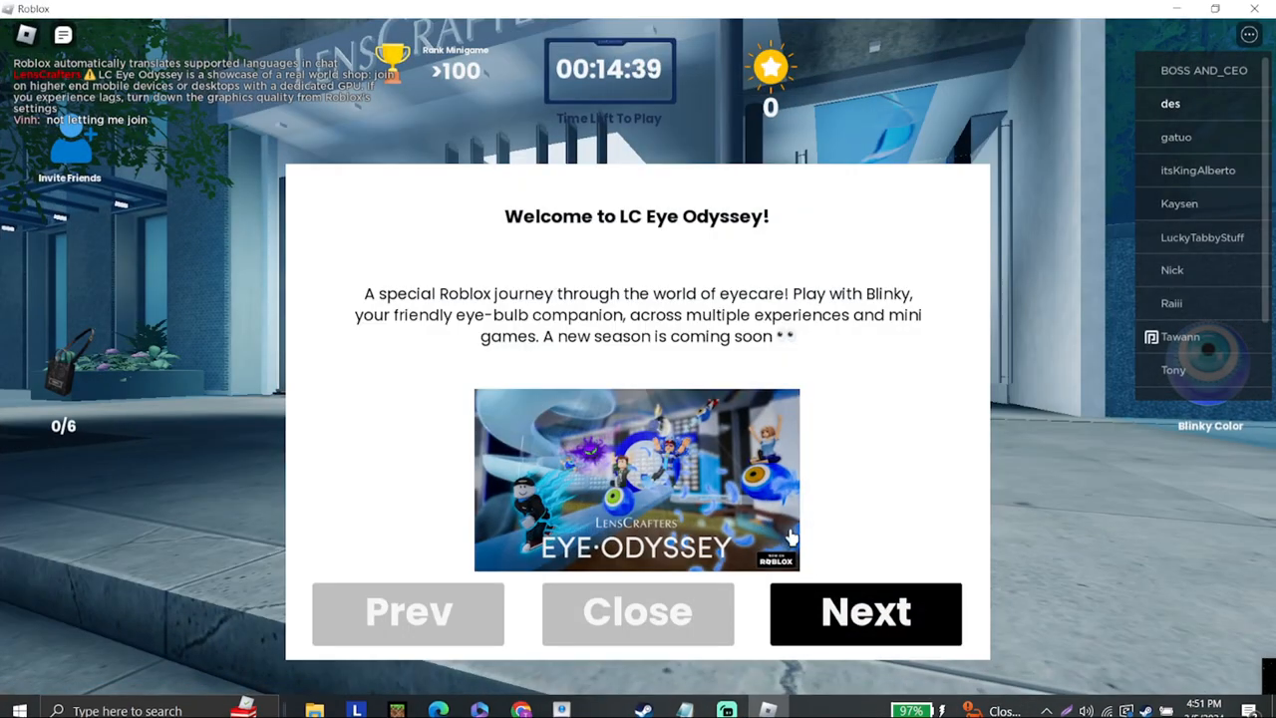
Advance through all welcome guide pages and dismiss the Group Reward popup
left_click(866, 613)
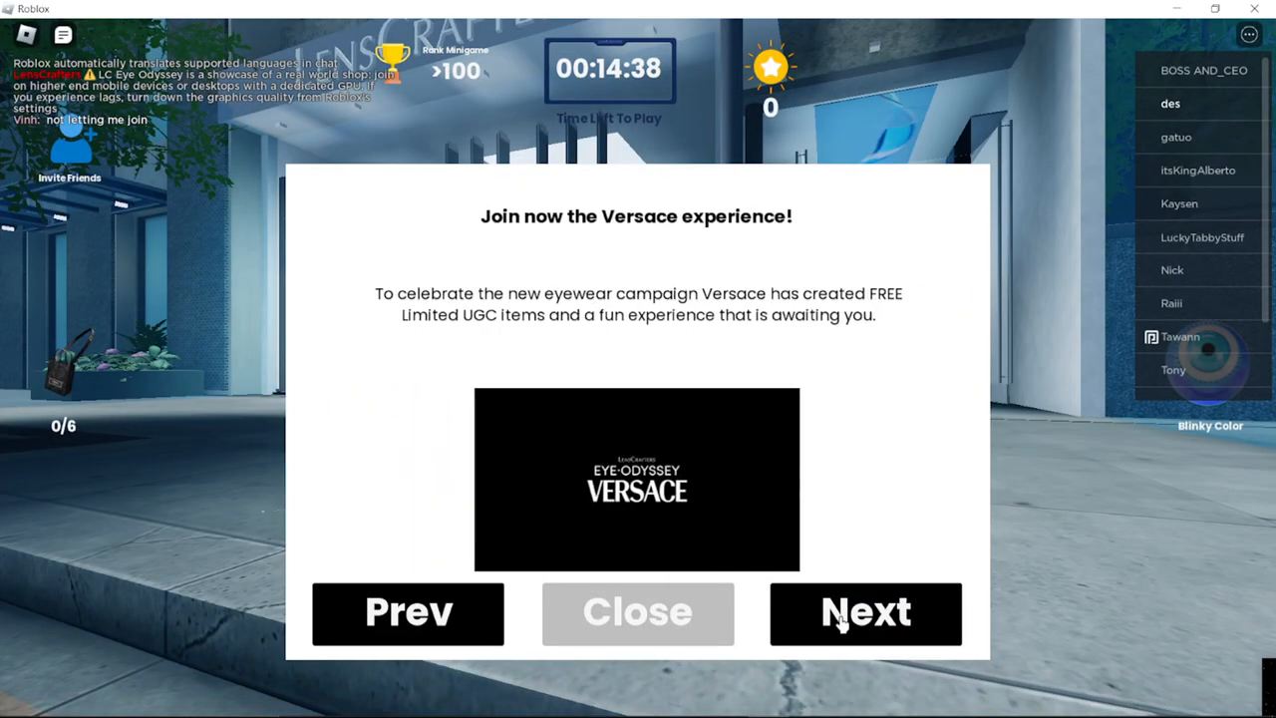
left_click(866, 613)
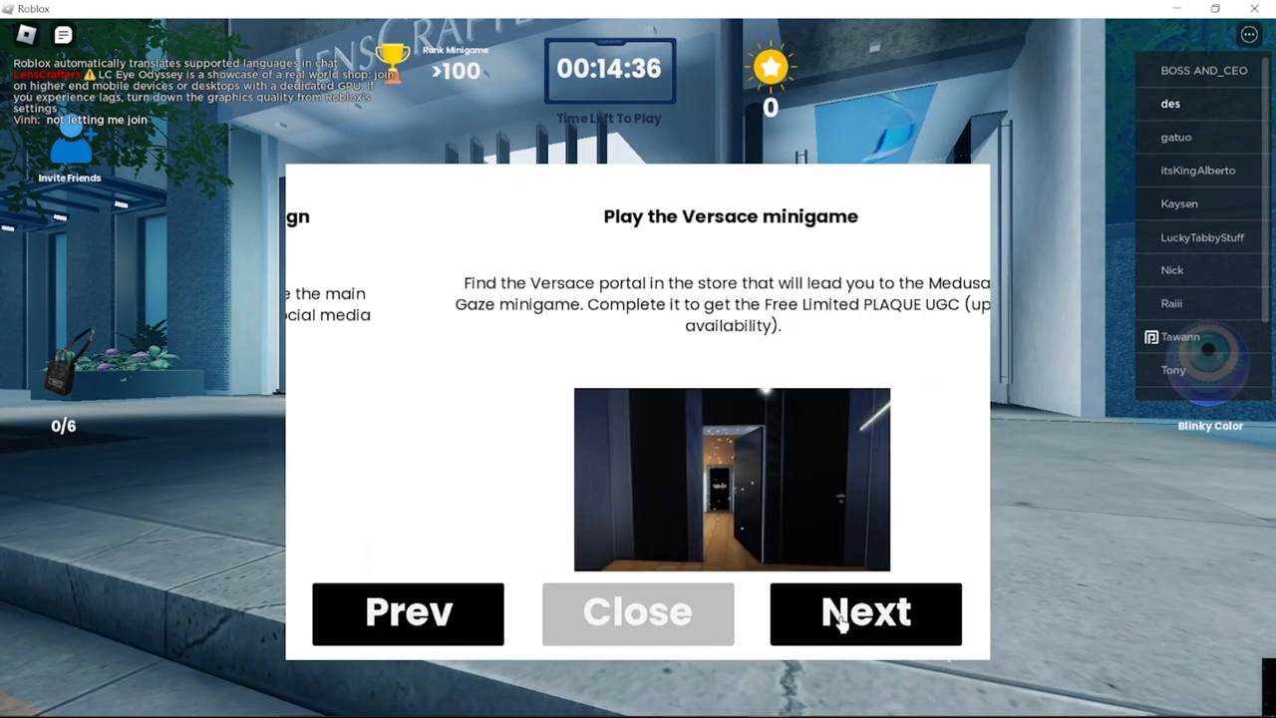
left_click(865, 612)
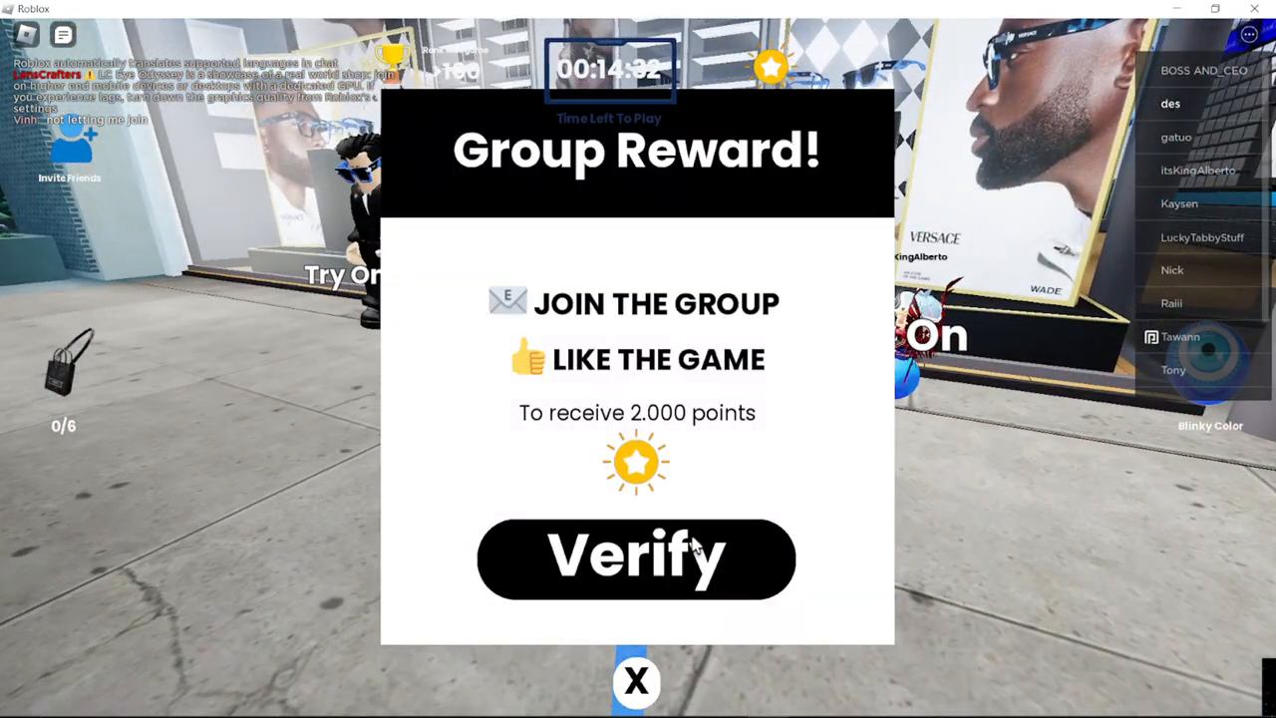
left_click(636, 682)
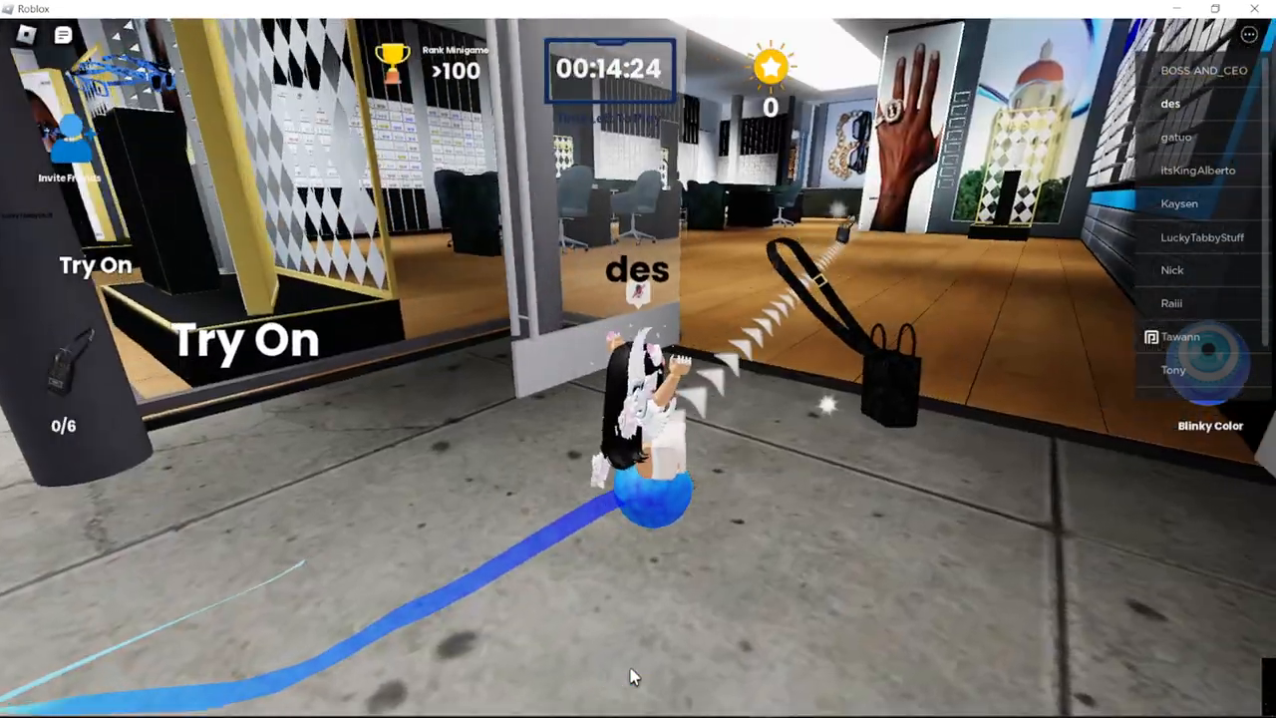
Walk the avatar through the store picking up tote bags until the counter reaches 4/6
key("w")
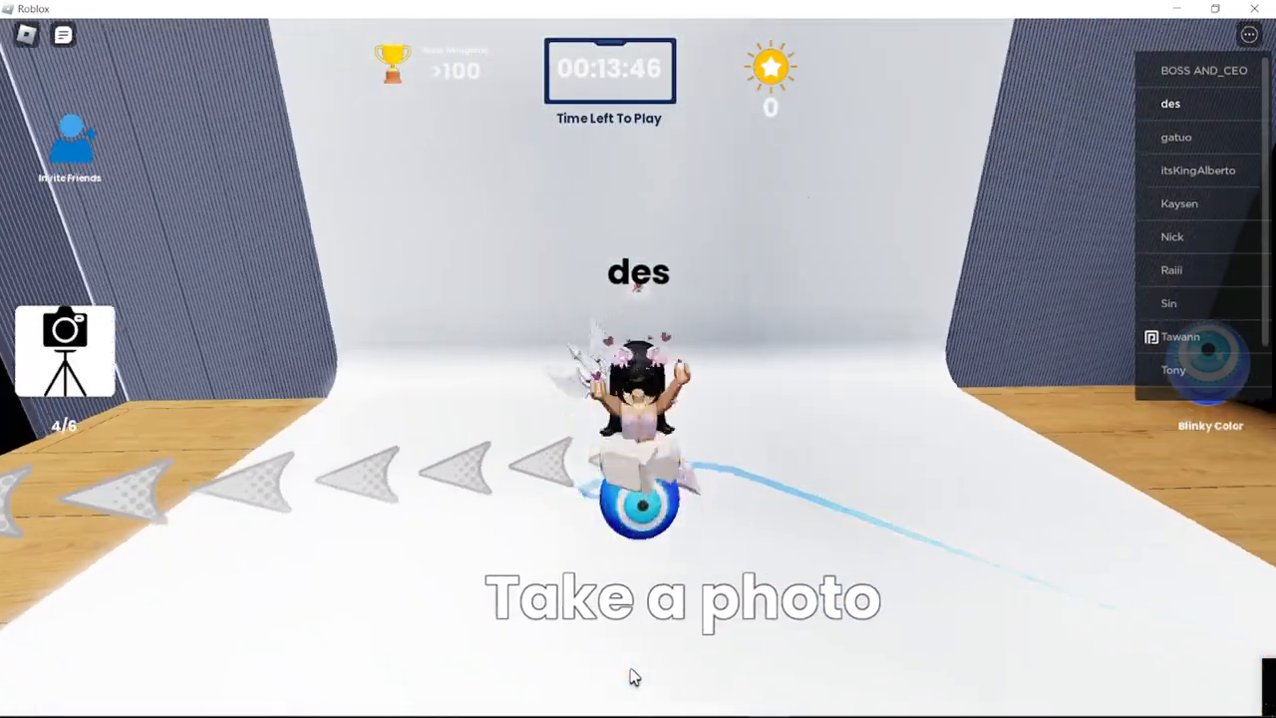
Show the Avatar Catalog on the Athena Mini Tote Bag entry with its redeem option
left_click(62, 36)
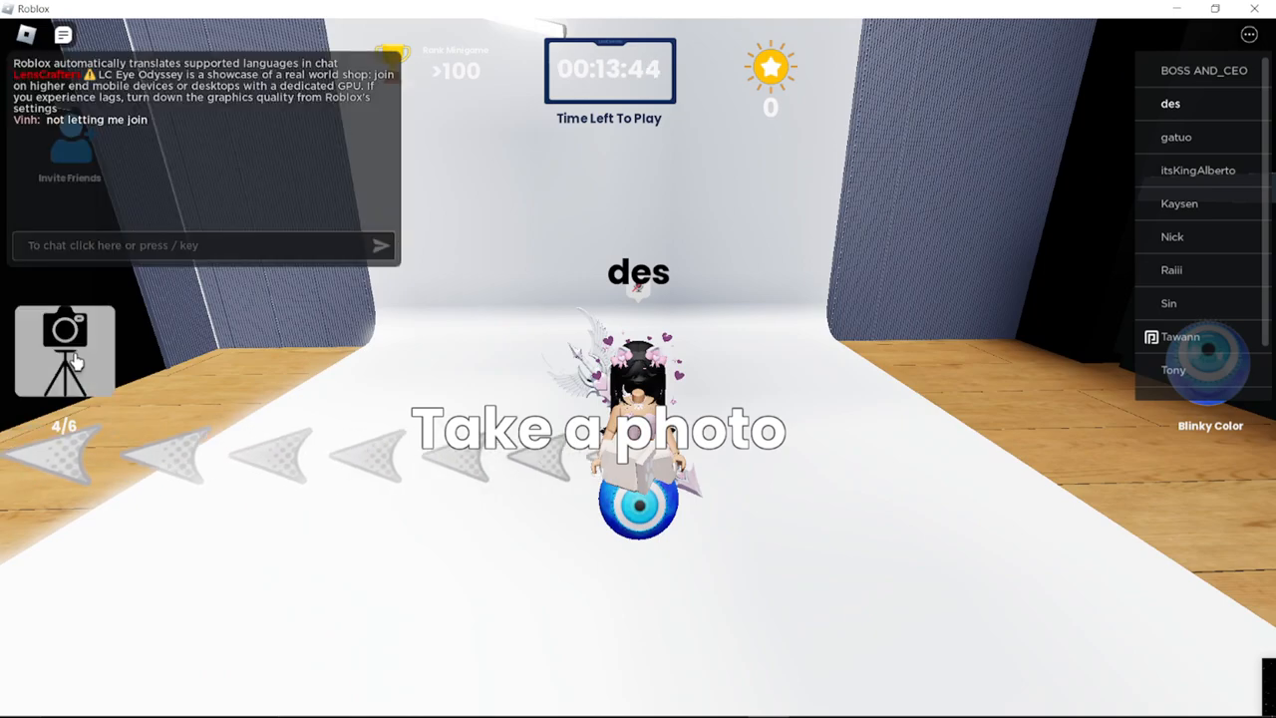
left_click(64, 349)
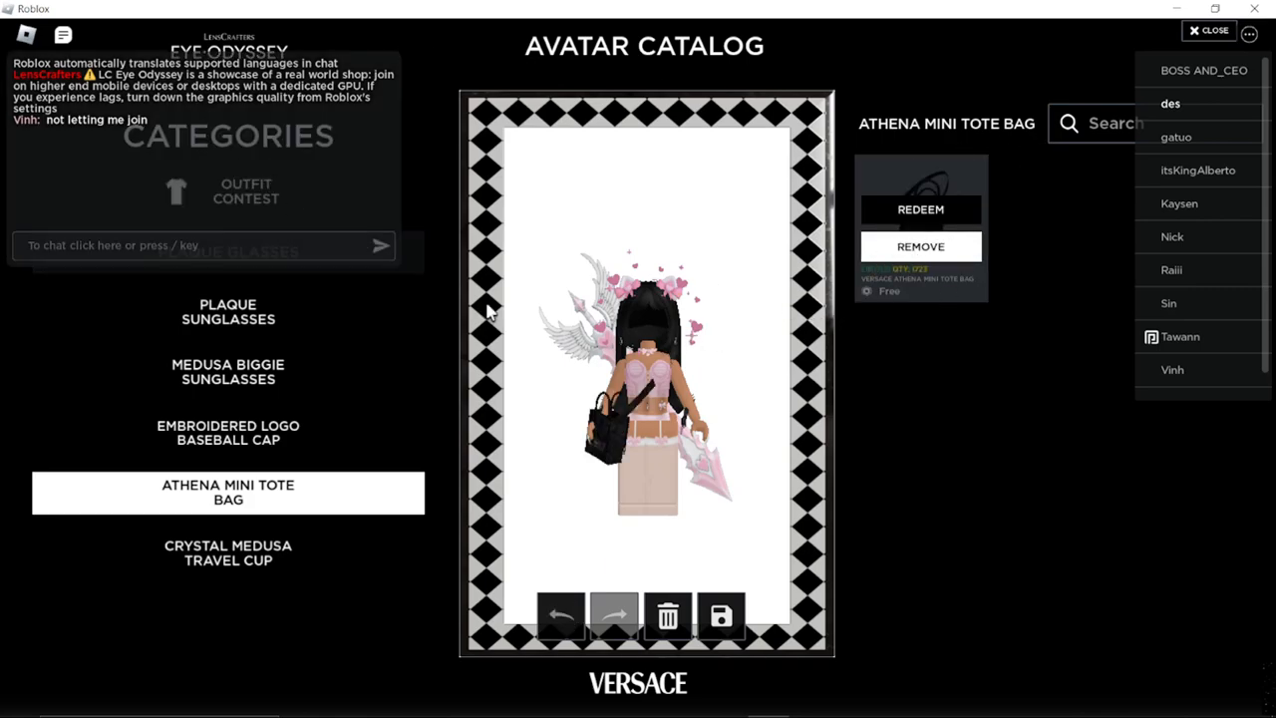
Browse the outfit contest's top-rated outfits and the Plaque Glasses items, then return to the contest listings
left_click(246, 192)
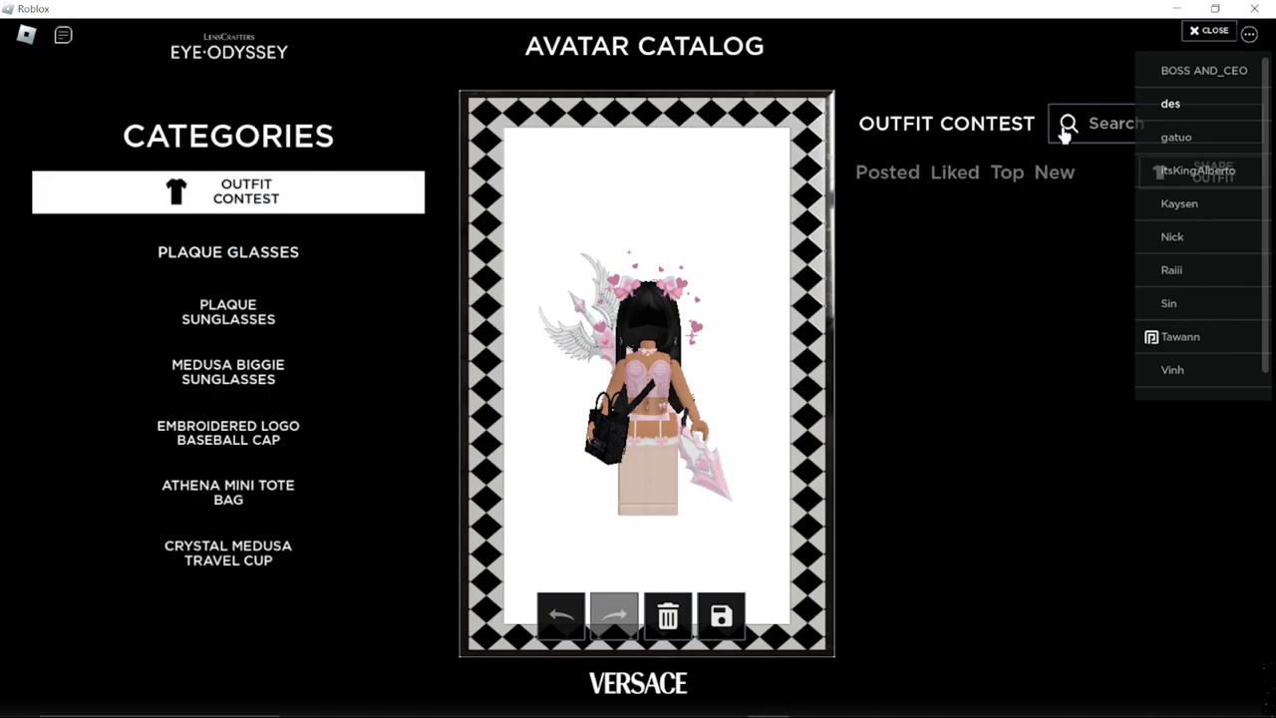
left_click(1005, 172)
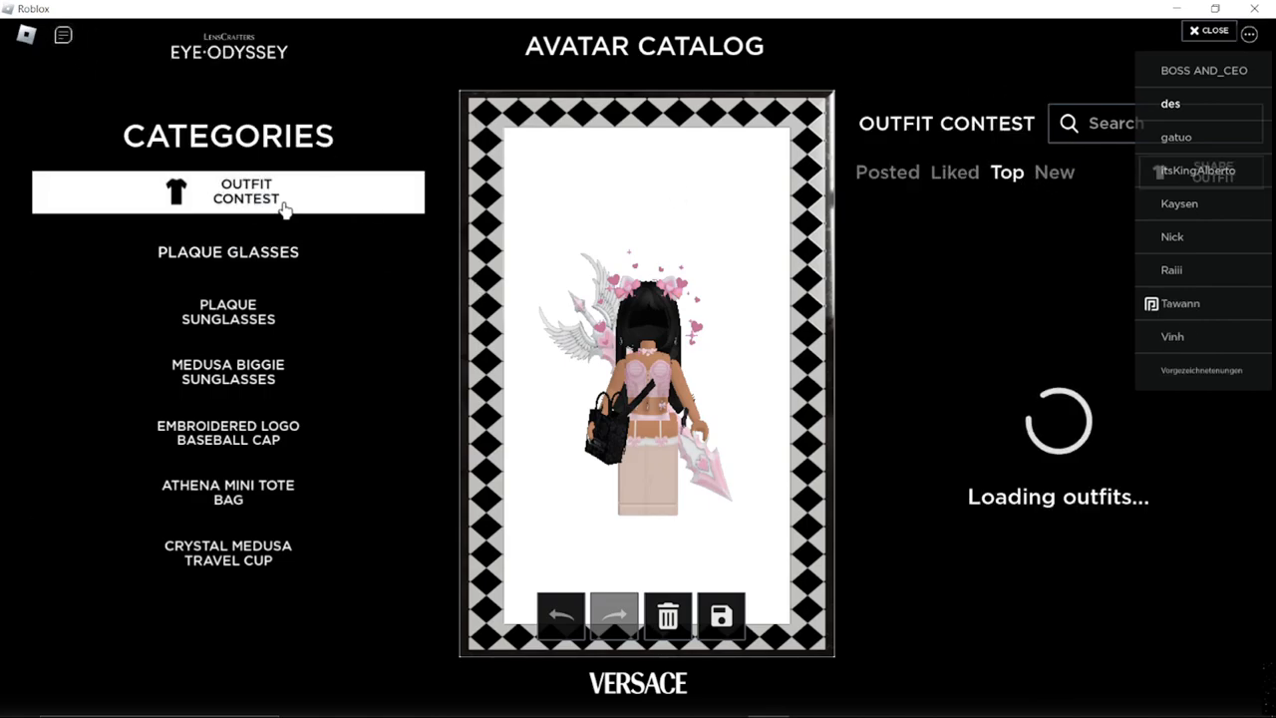
left_click(227, 252)
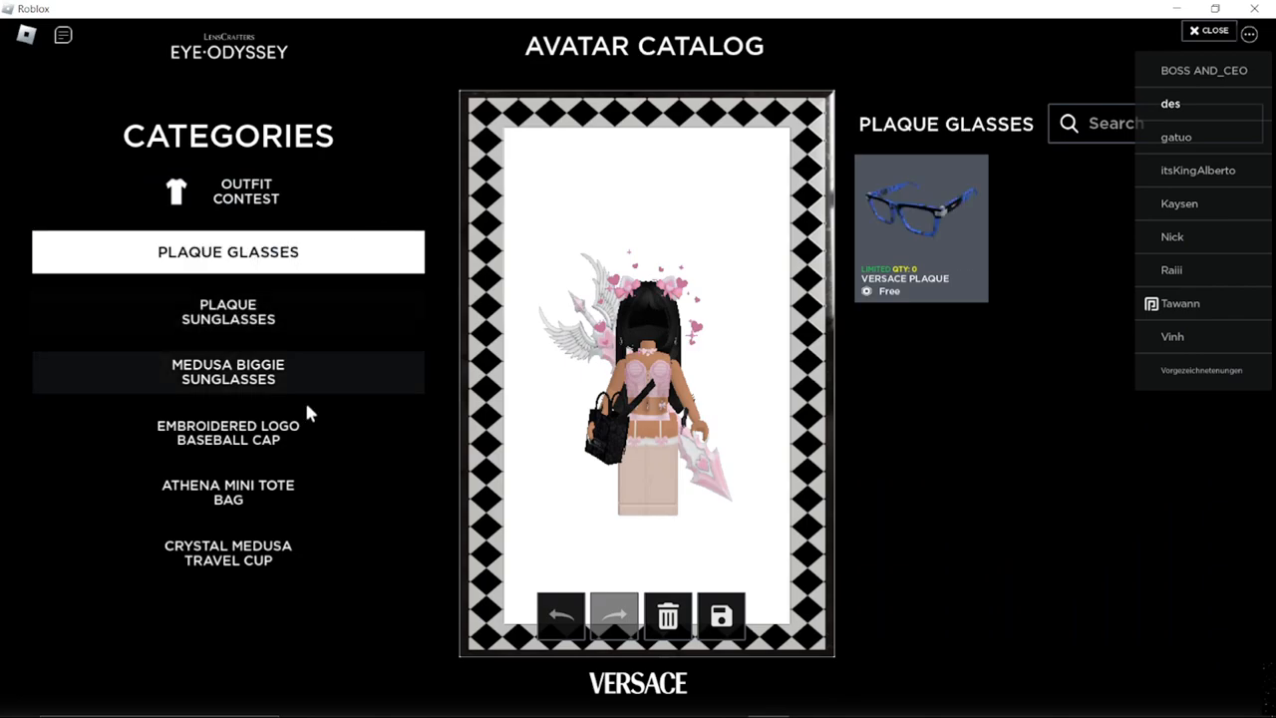
left_click(245, 192)
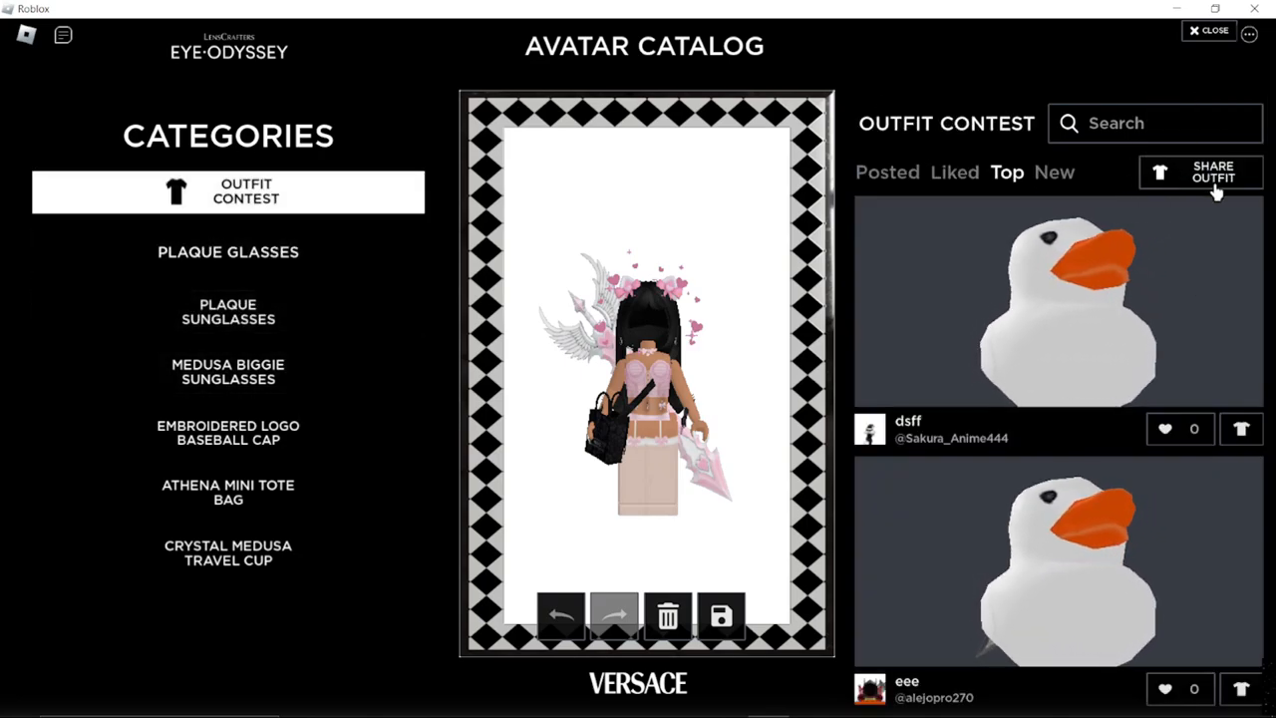
Share the current Versace outfit to the contest and dismiss the saved-successfully message
left_click(1200, 171)
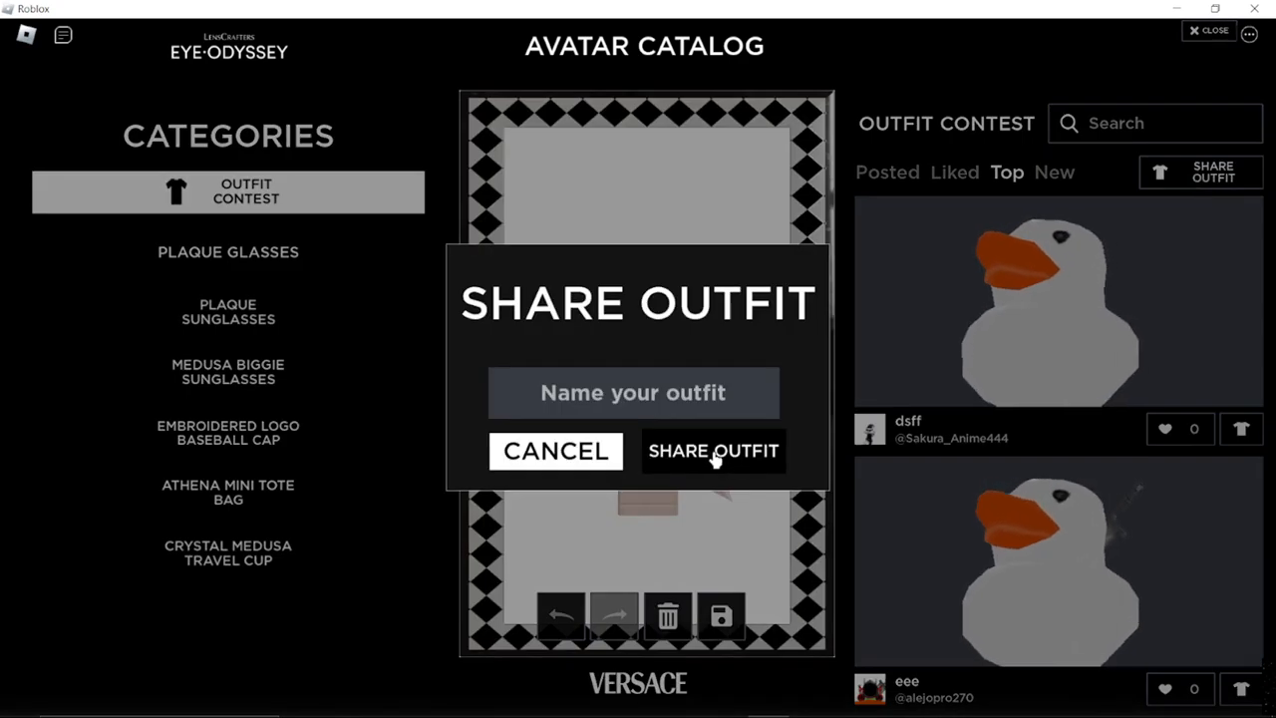
left_click(714, 451)
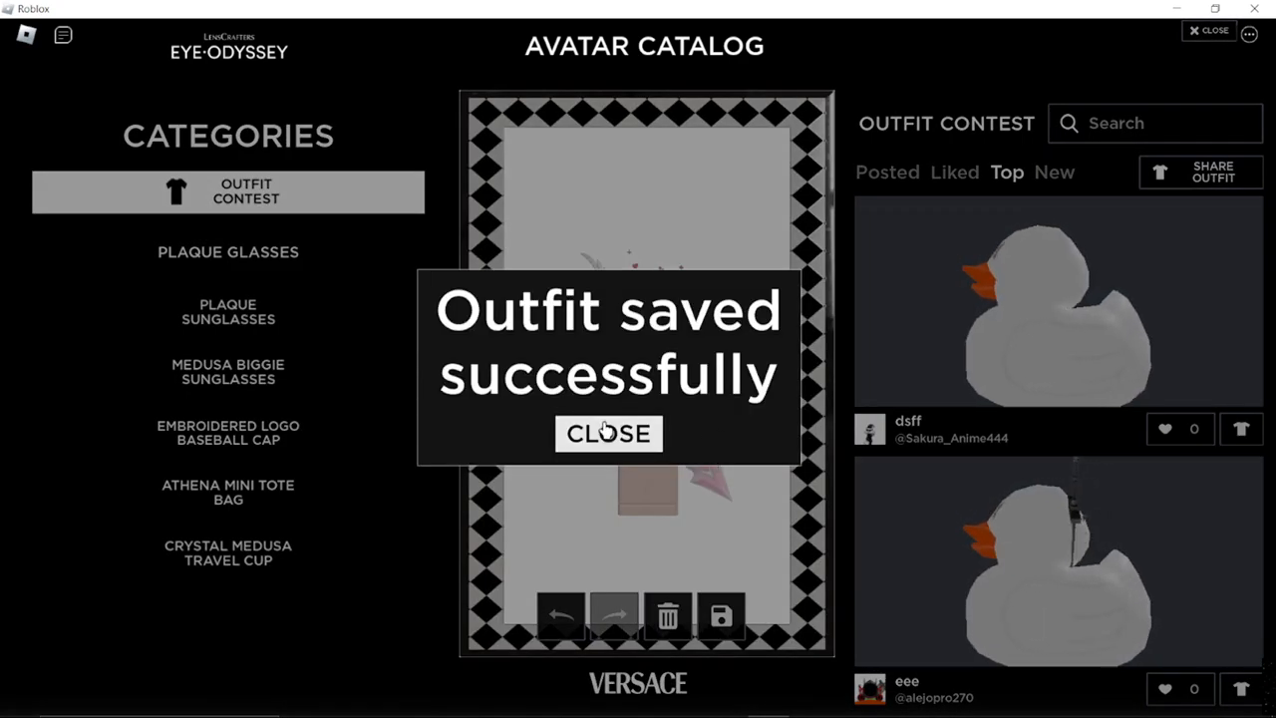
left_click(608, 432)
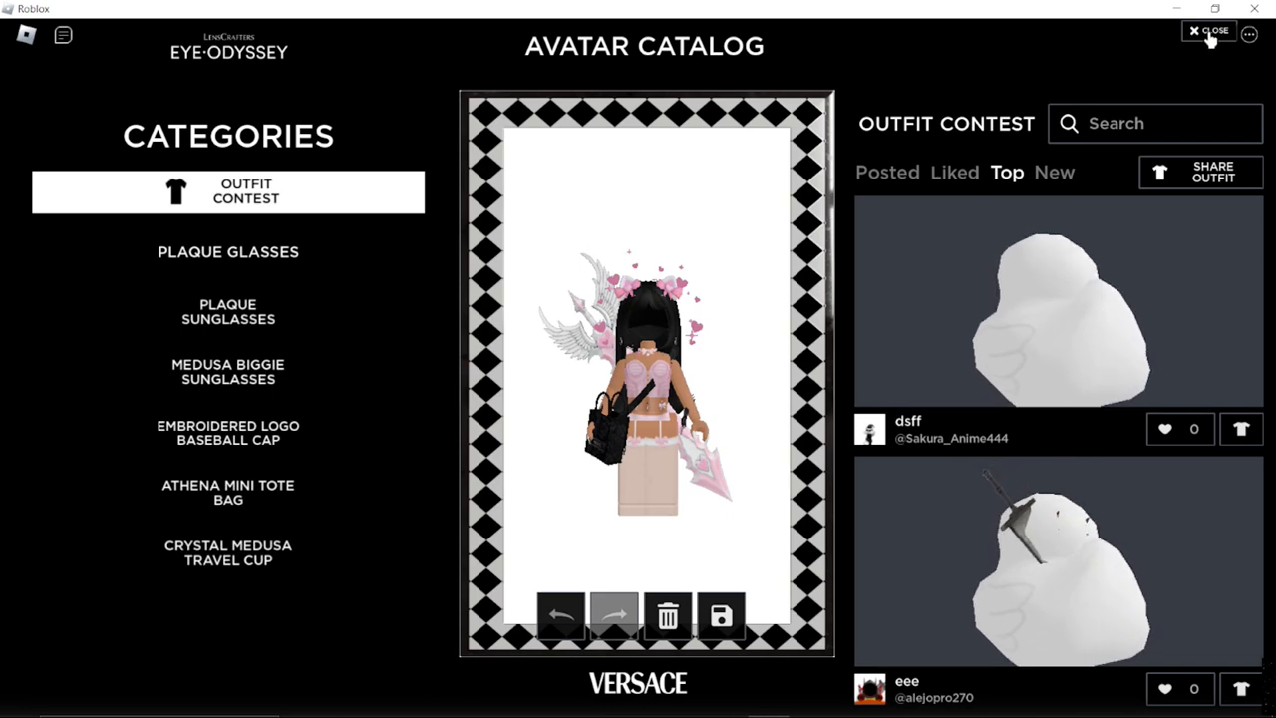
Close the Avatar Catalog to return to the game before the disconnect notice appears
left_click(1208, 32)
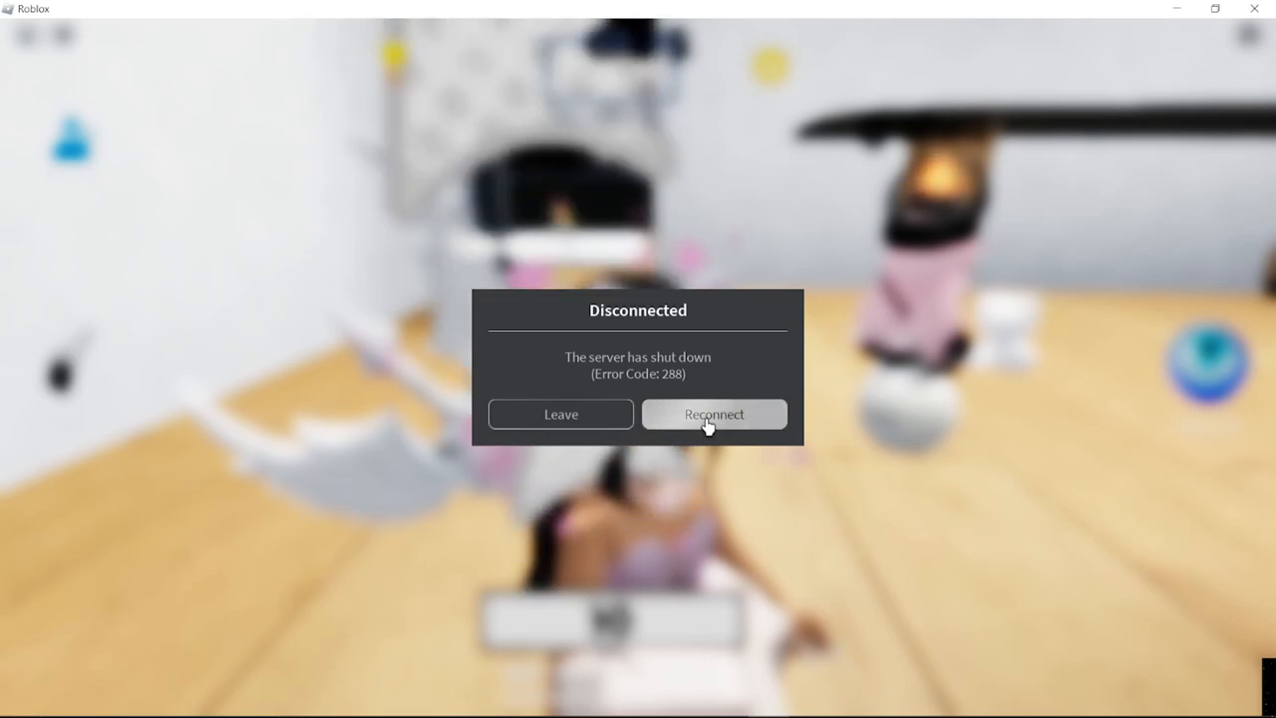
Reconnect to LC Eye Odyssey, advance the welcome pages and dismiss the Group Reward popup
left_click(714, 413)
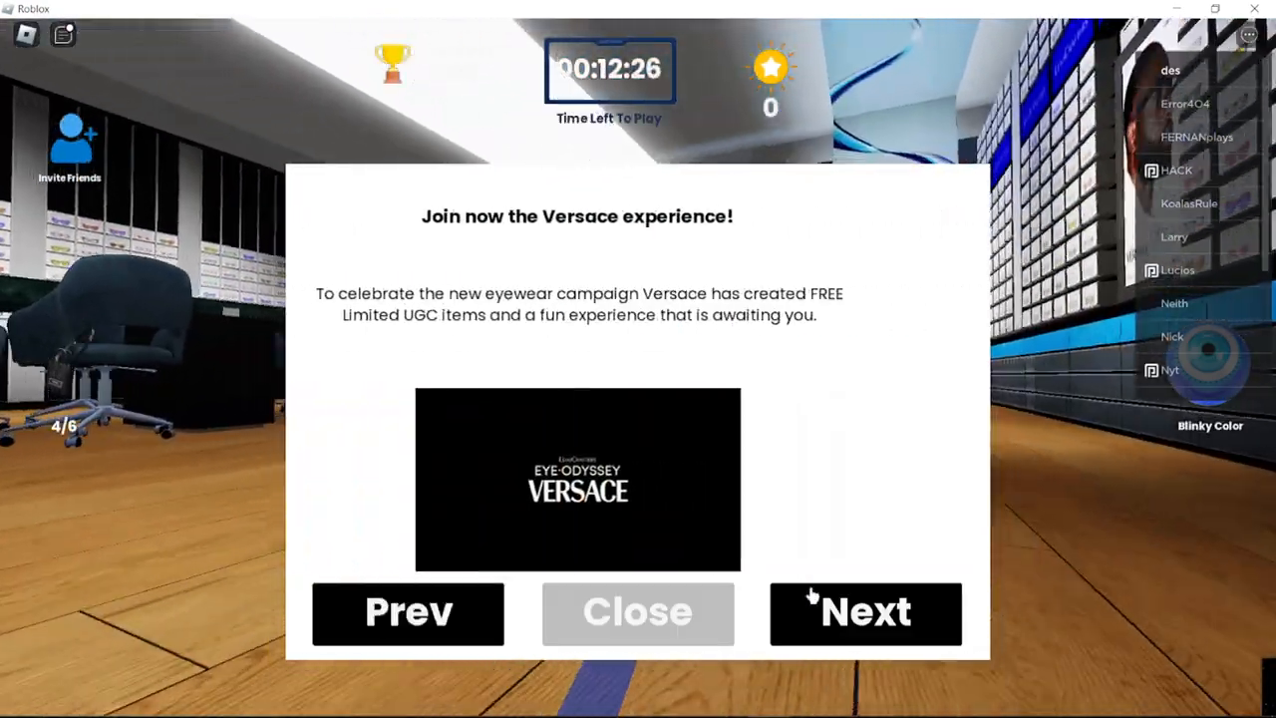
left_click(866, 612)
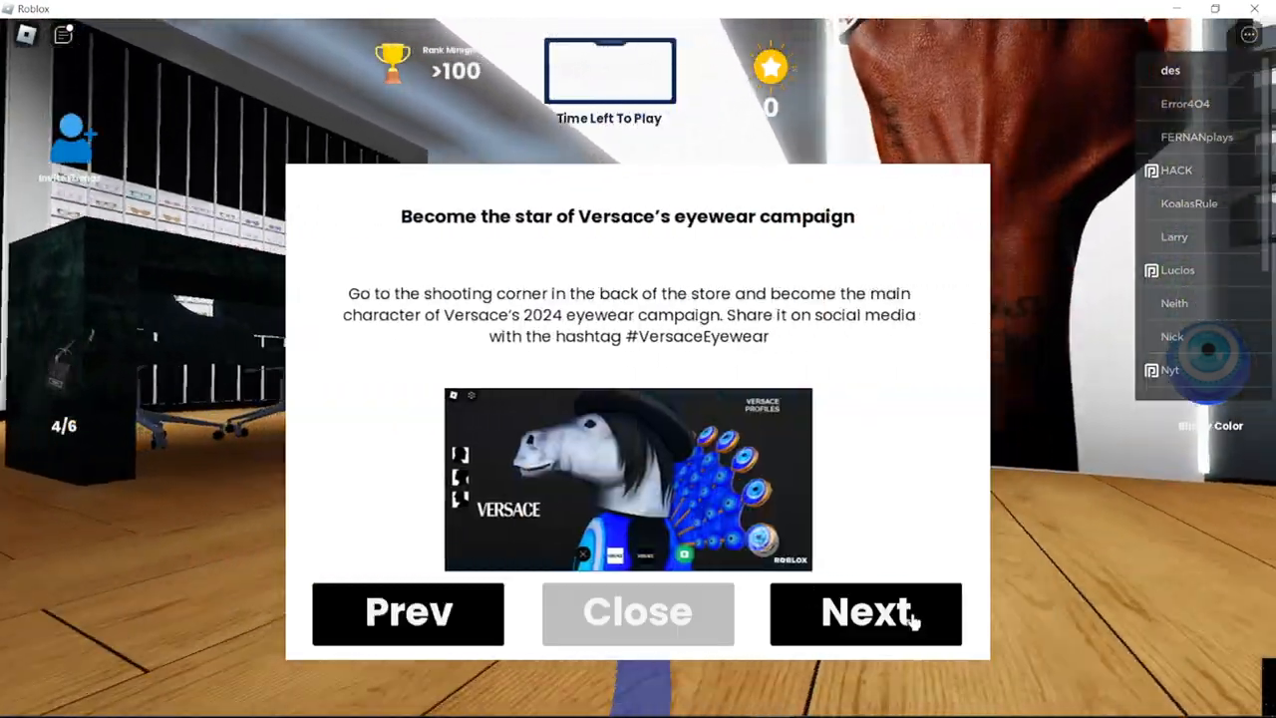
left_click(865, 613)
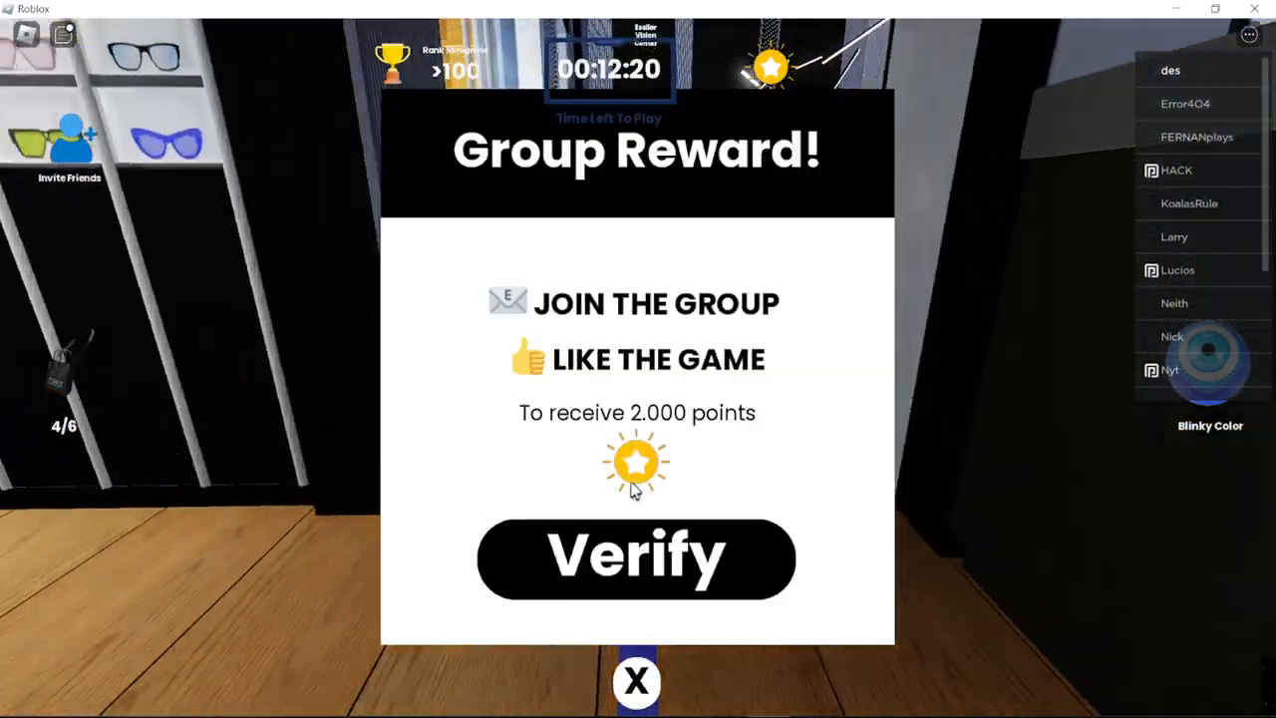
left_click(637, 682)
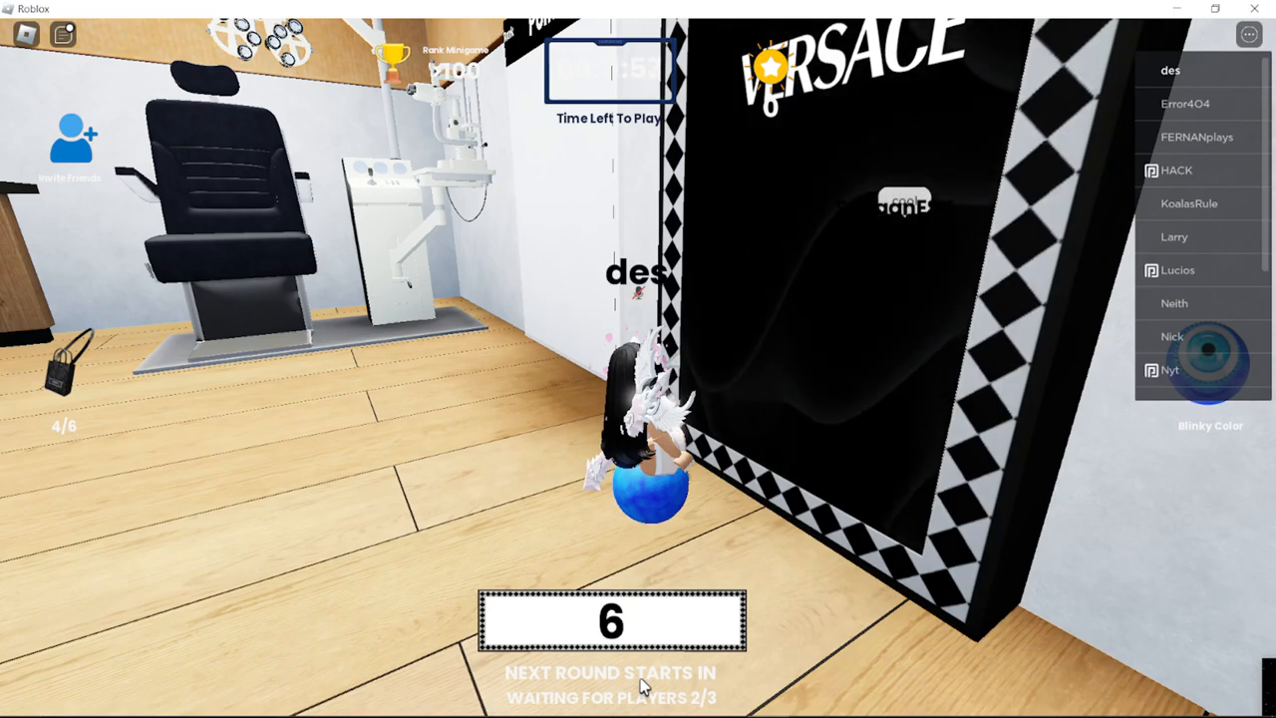
Toggle the chat panel while waiting in the lobby for the round countdown to end
left_click(61, 36)
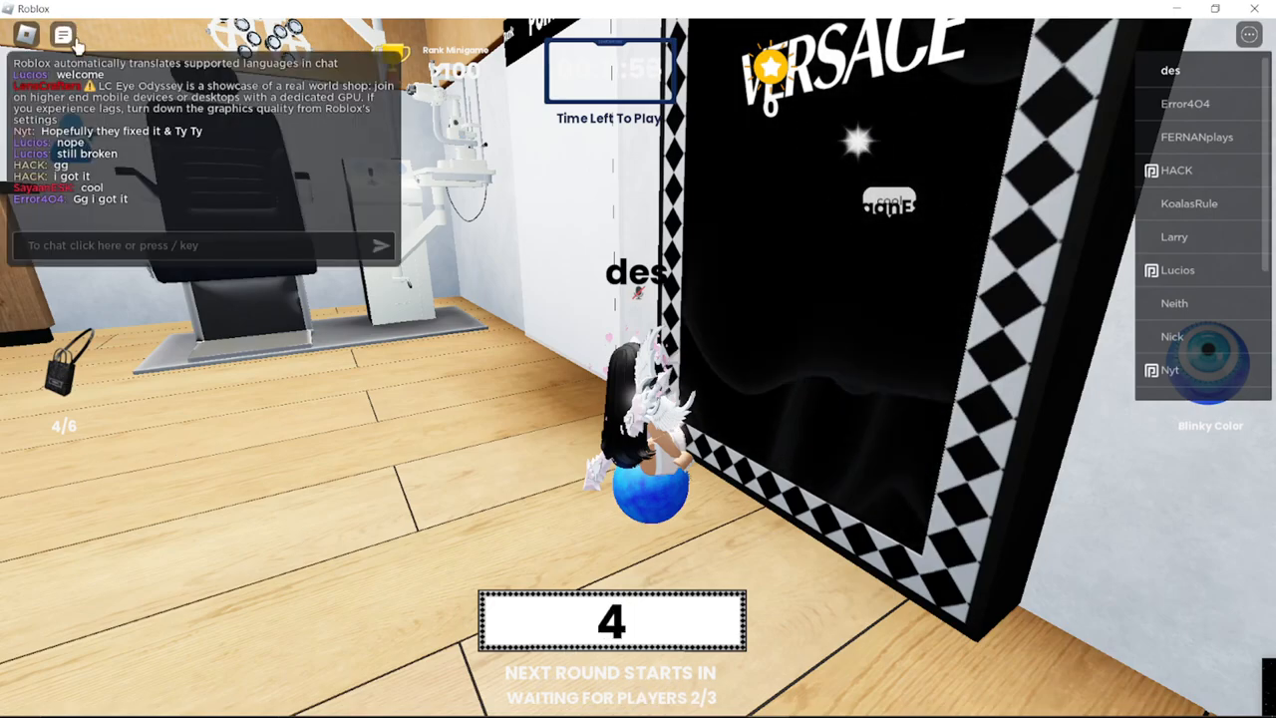
left_click(64, 36)
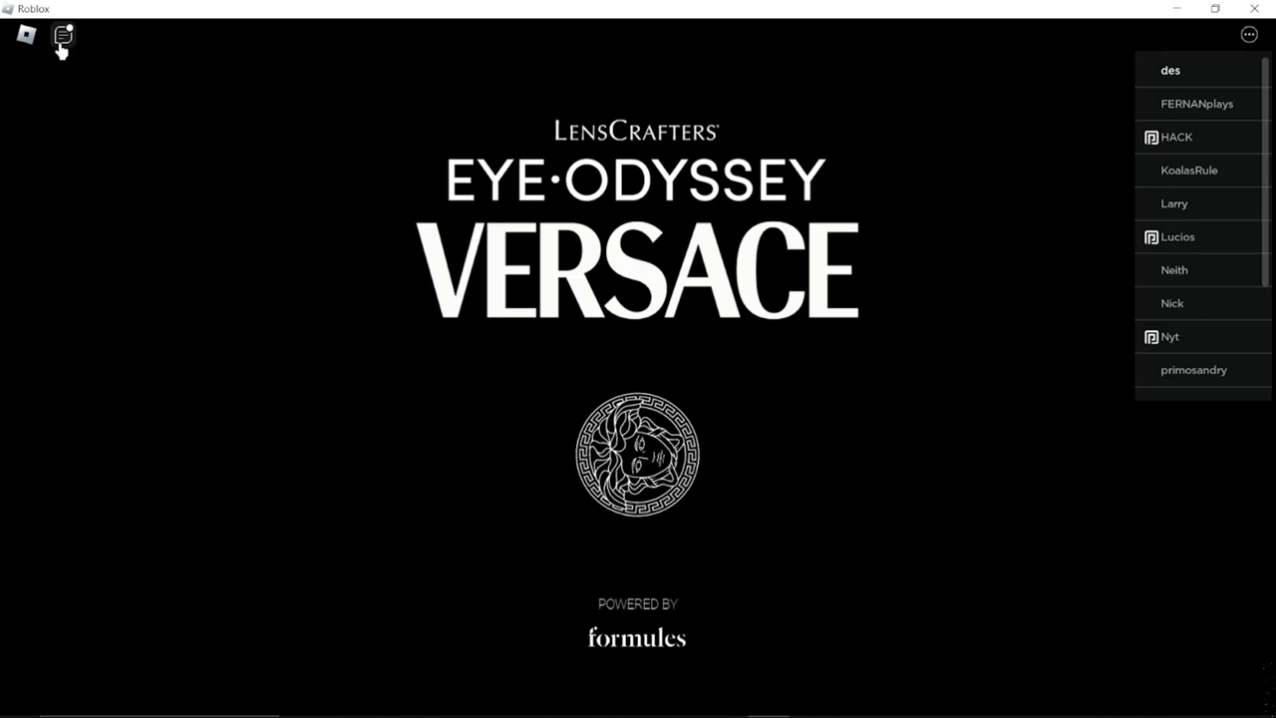
Toggle the chat panel as the Medusa round's tutorial cards appear
left_click(62, 36)
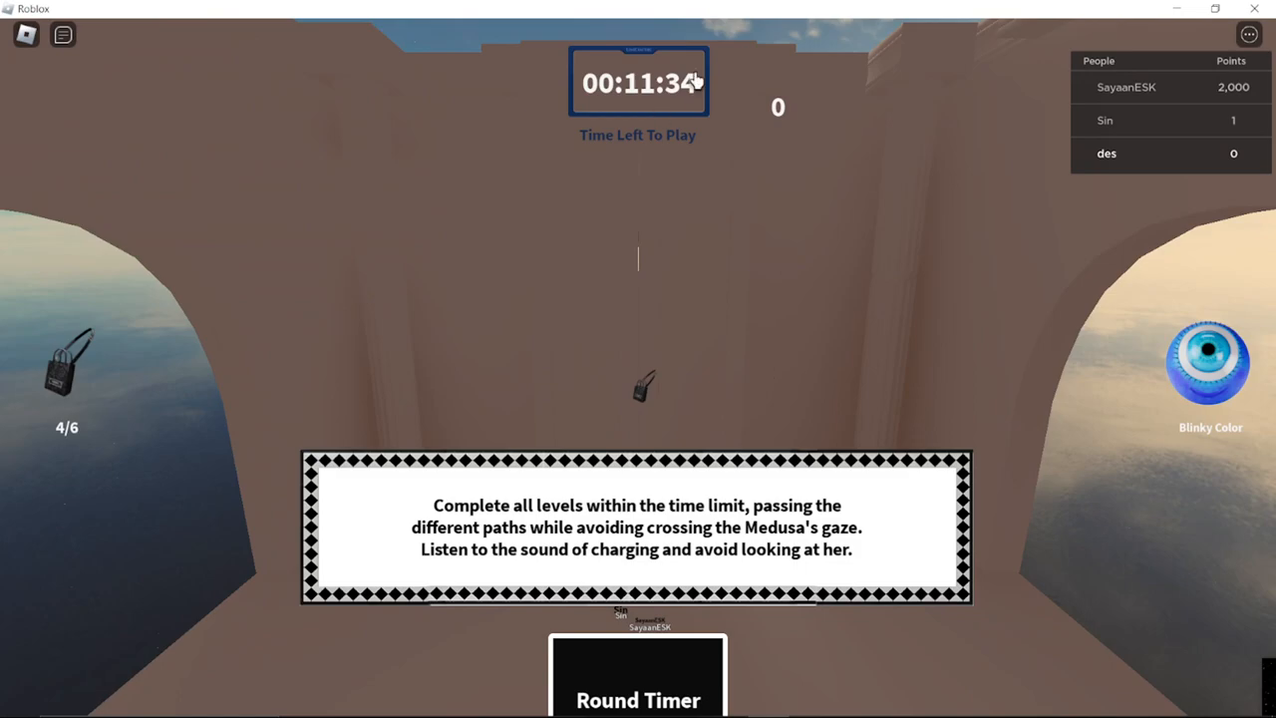
mouse_move(658, 128)
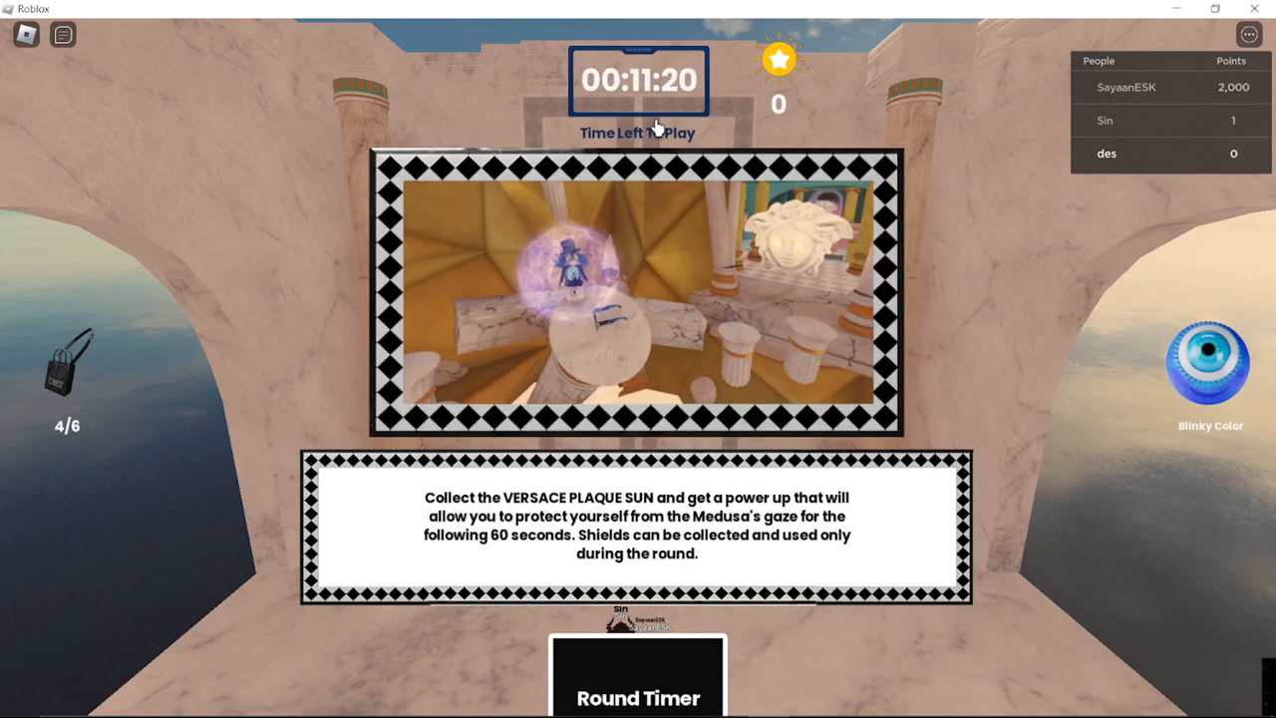
mouse_move(893, 413)
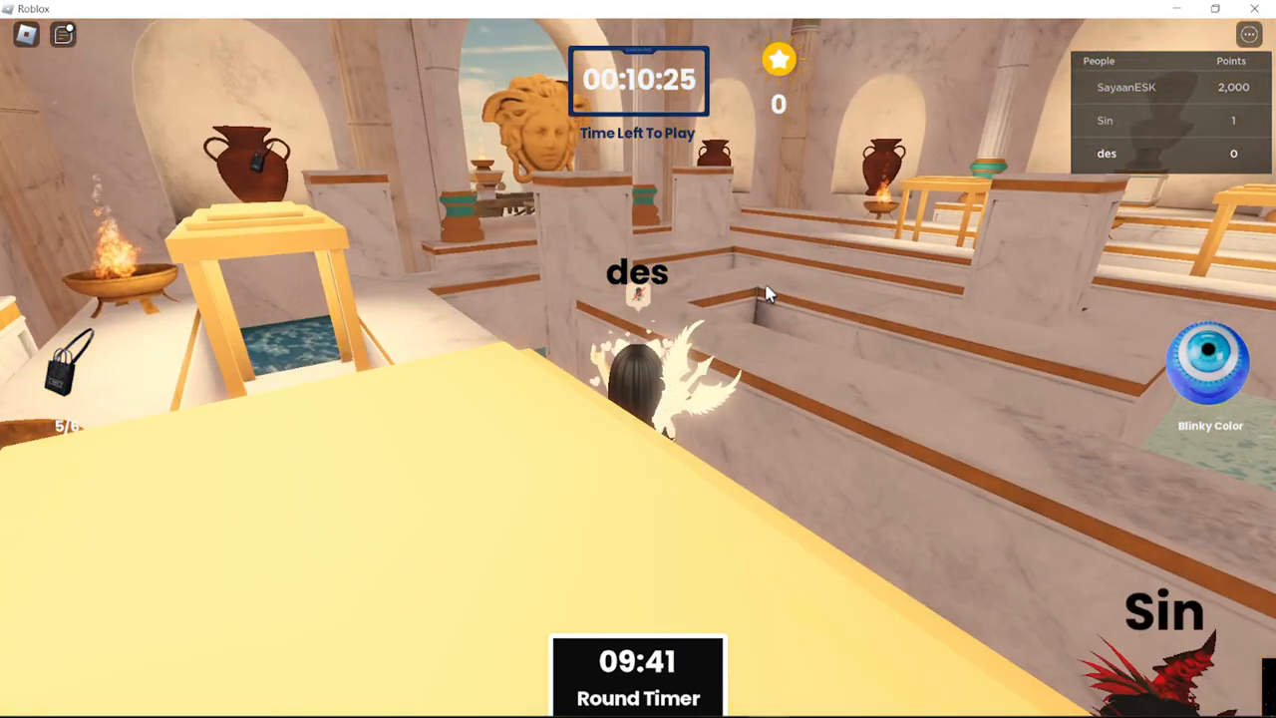
Move the avatar forward along the marble walkways past the Medusa heads and water pools
key("w")
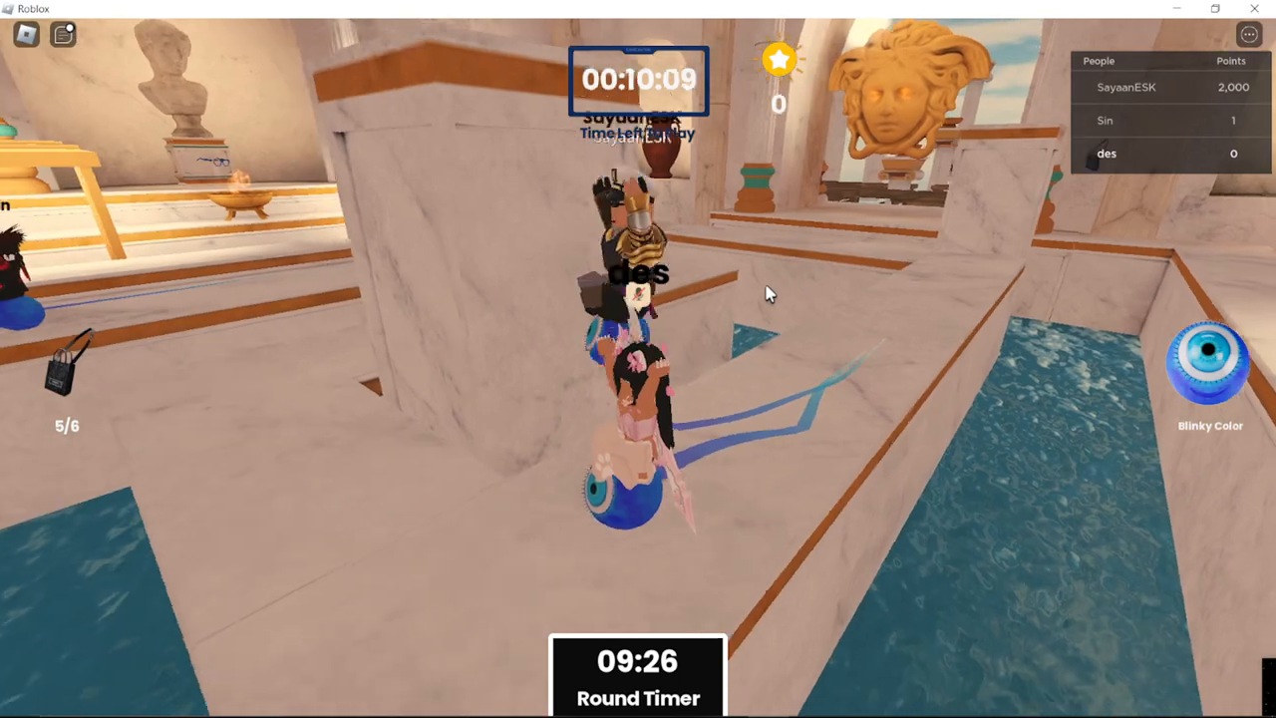
mouse_move(768, 294)
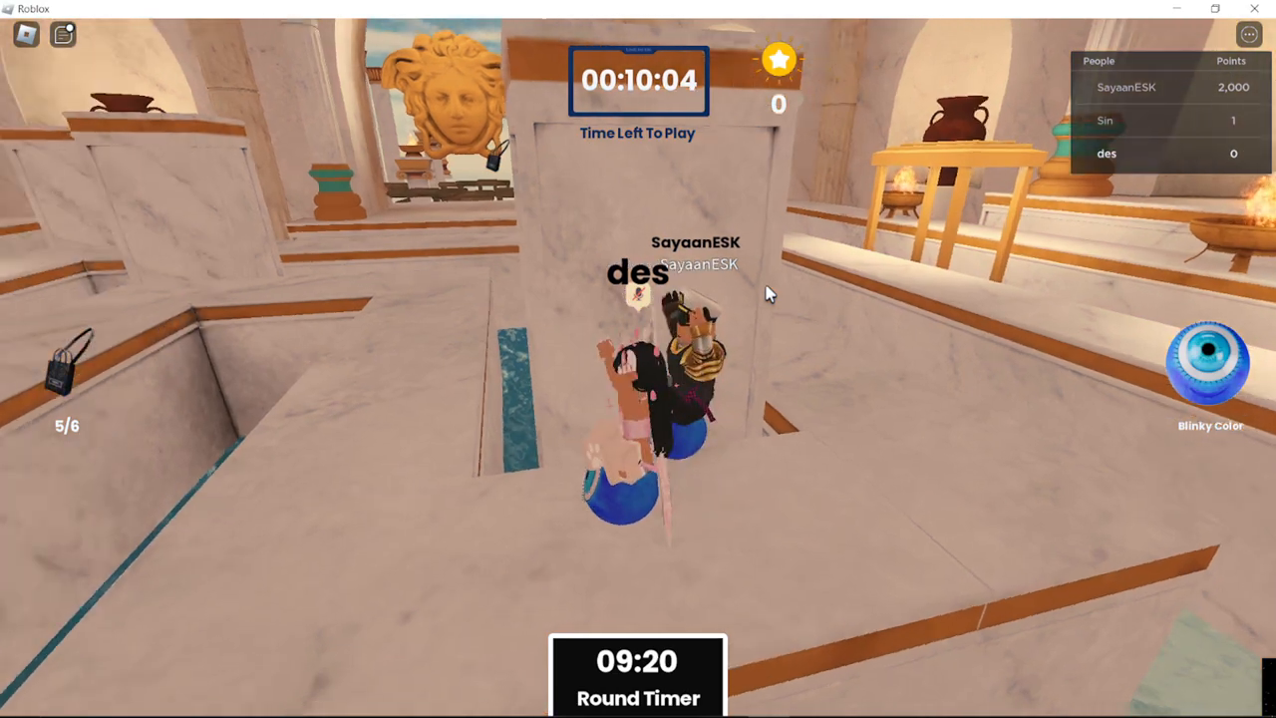
mouse_move(768, 291)
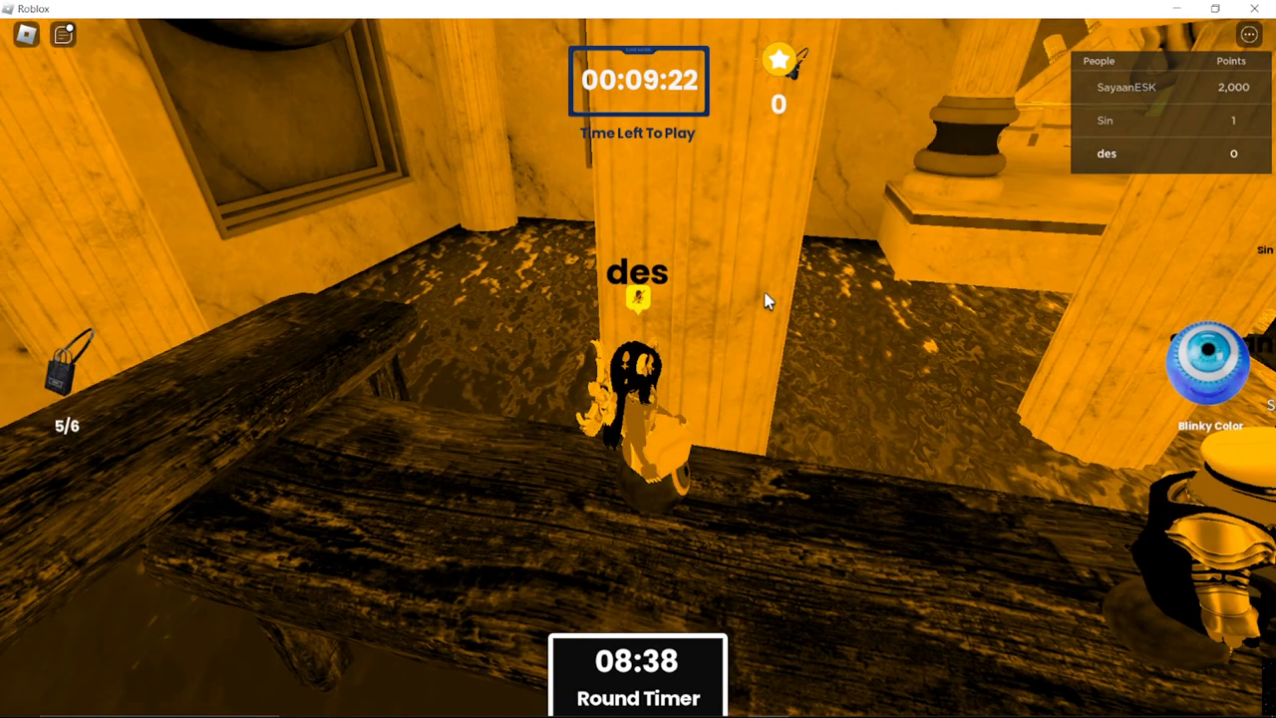
mouse_move(767, 301)
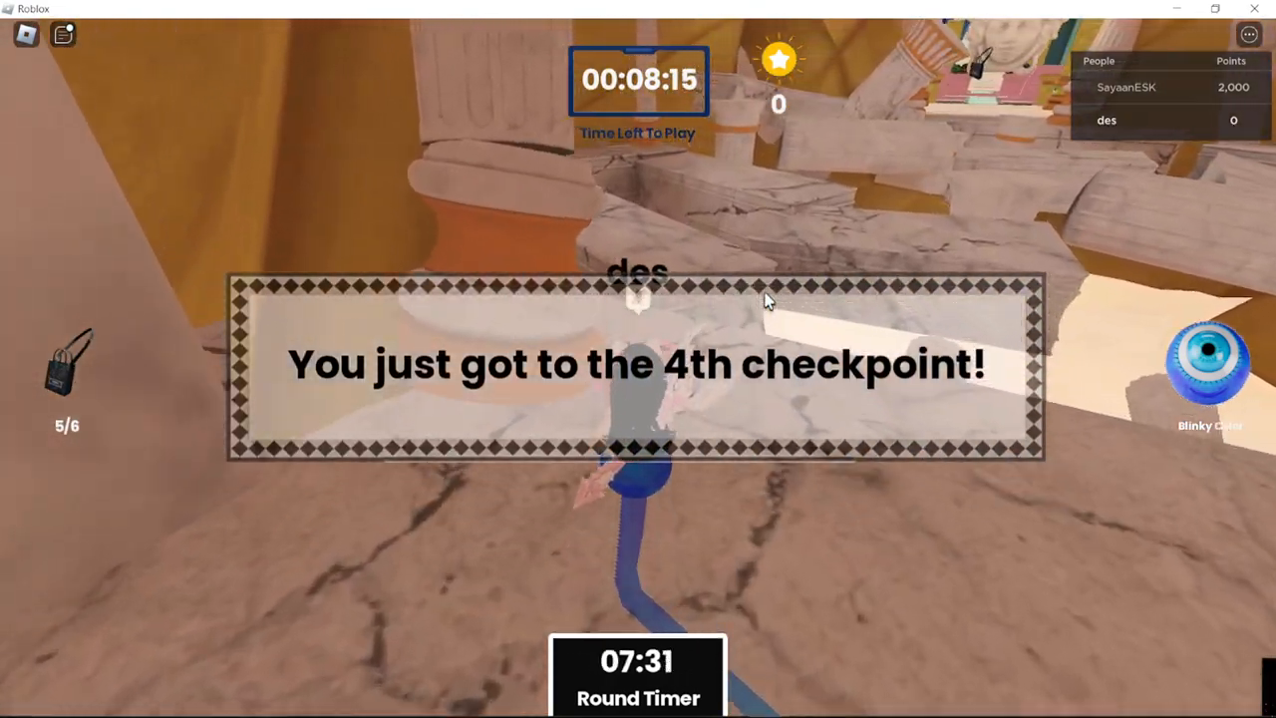
mouse_move(768, 301)
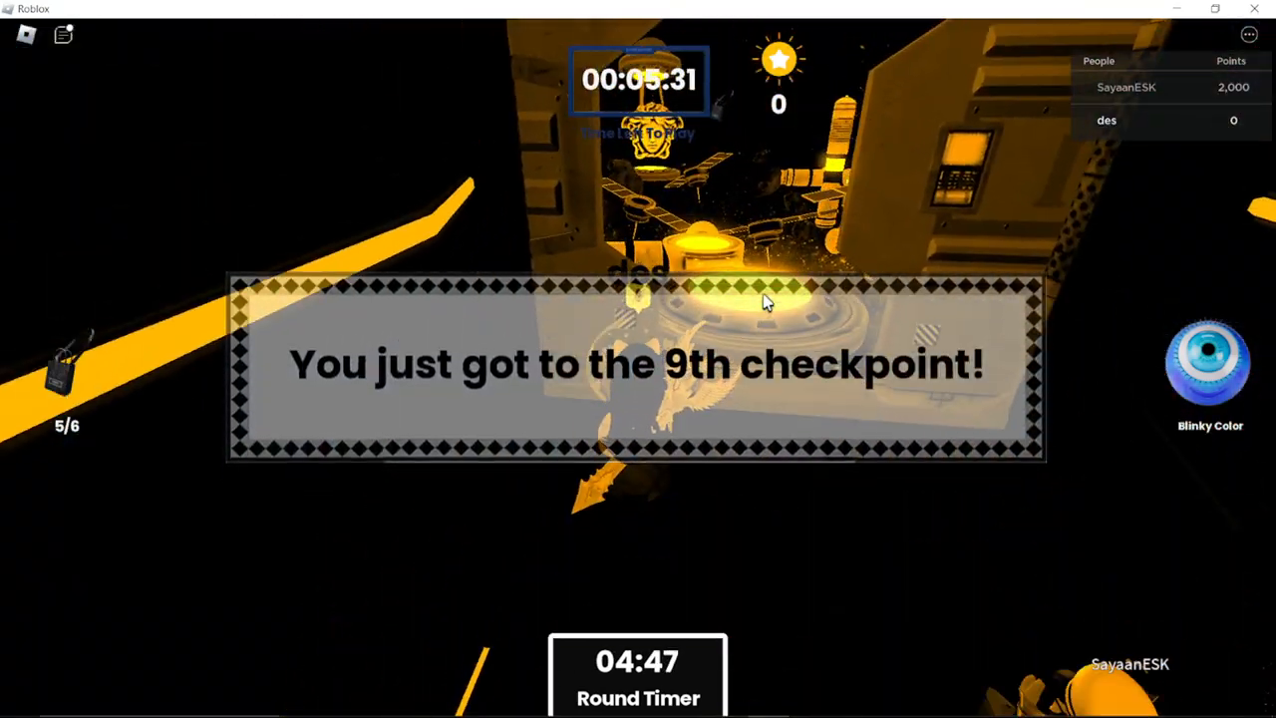
mouse_move(768, 304)
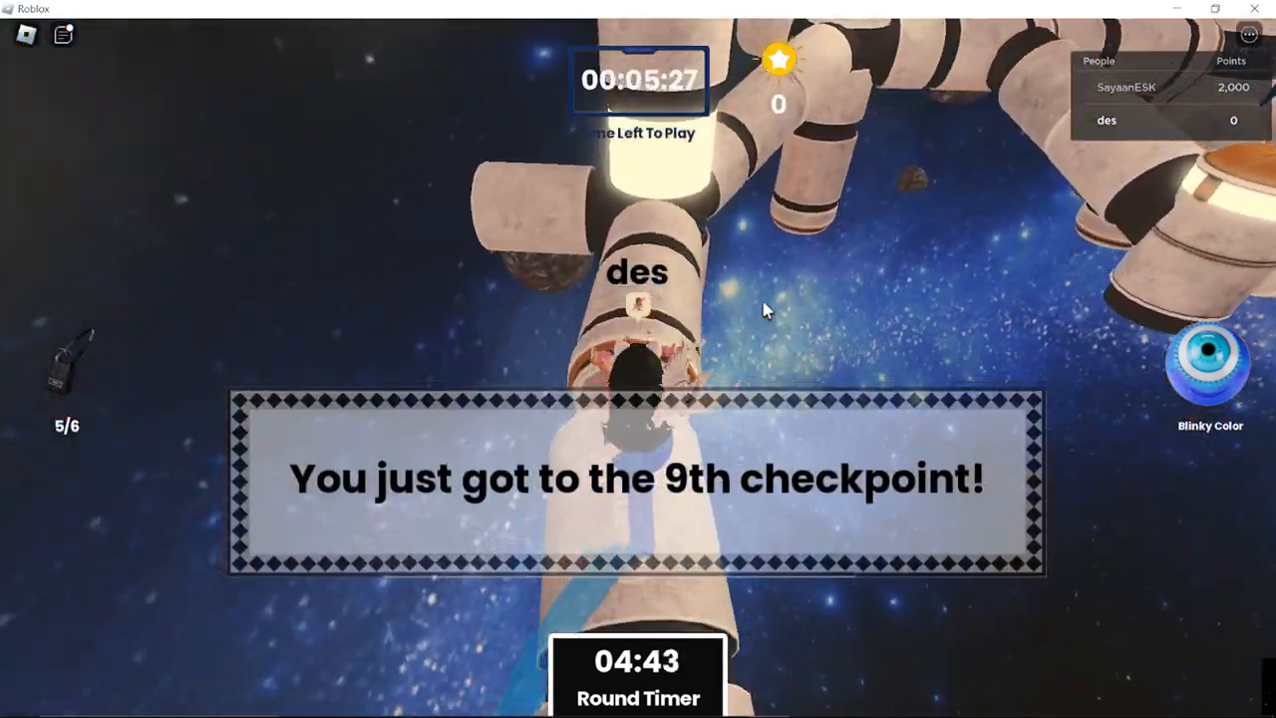
mouse_move(762, 311)
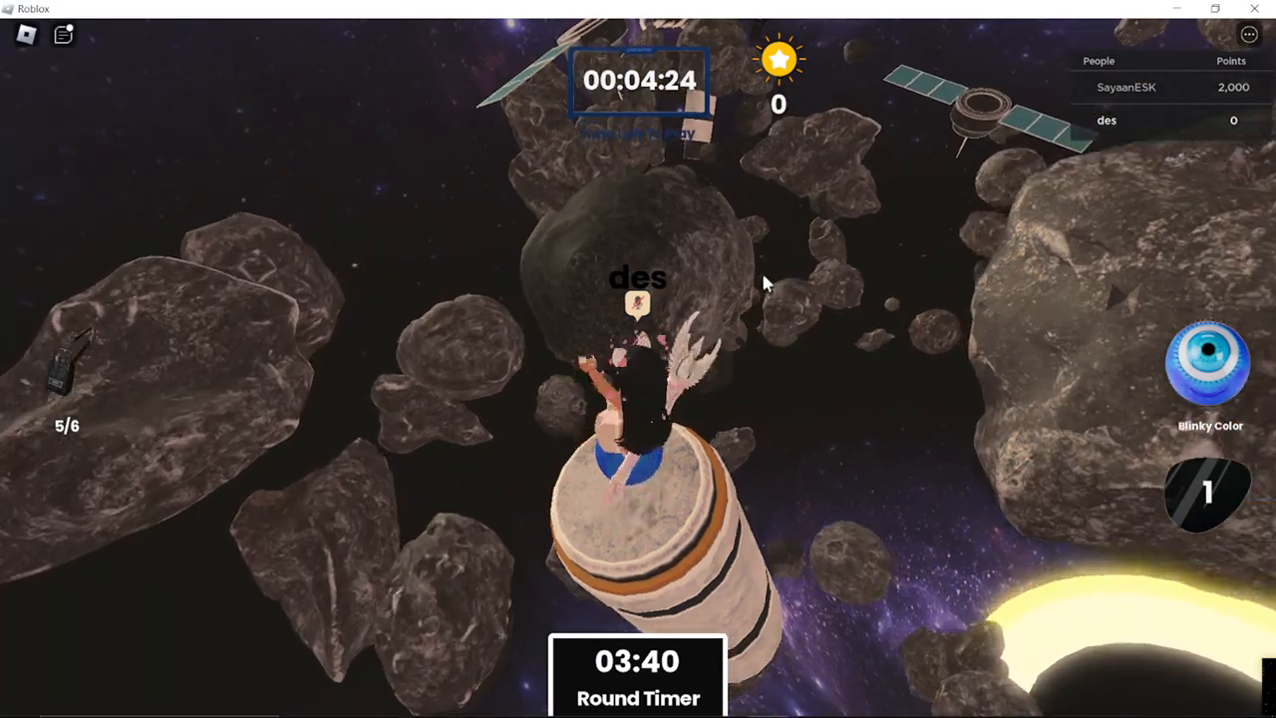
mouse_move(761, 283)
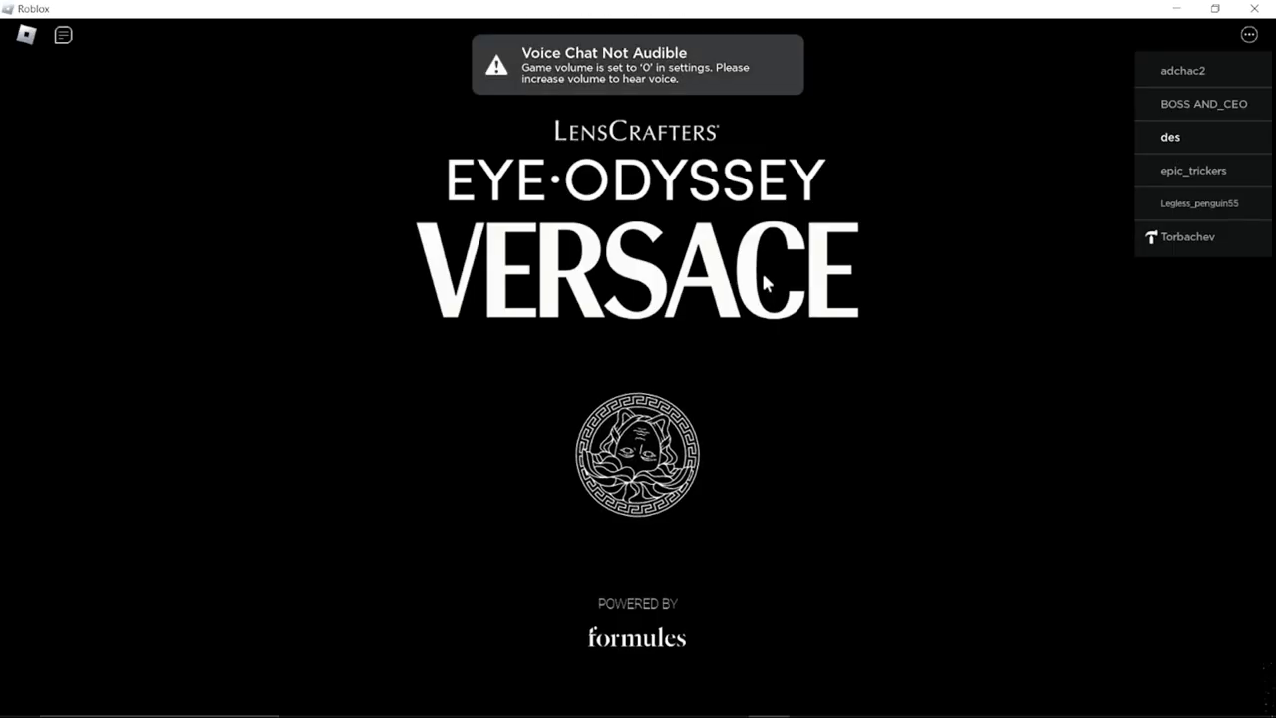
View another player's actions (Friend Request, Examine Avatar, Block, Report Abuse) from the player list, then close them
left_click(1189, 235)
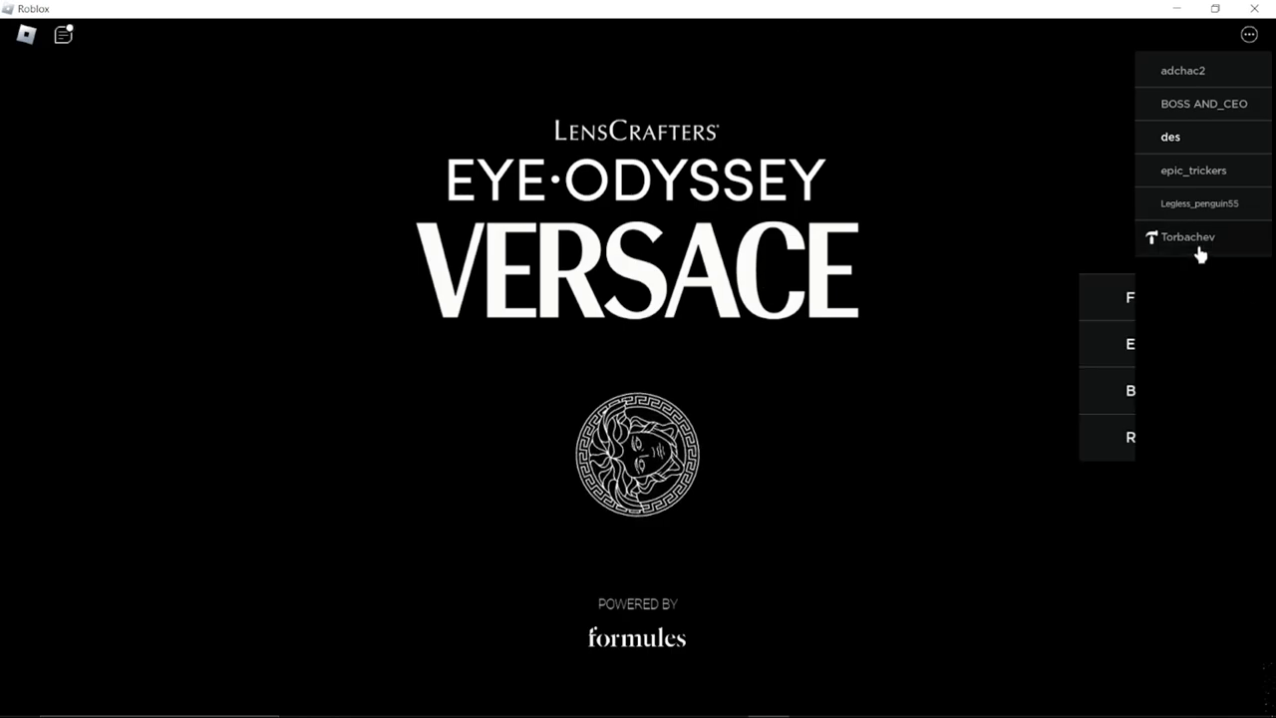
left_click(1188, 235)
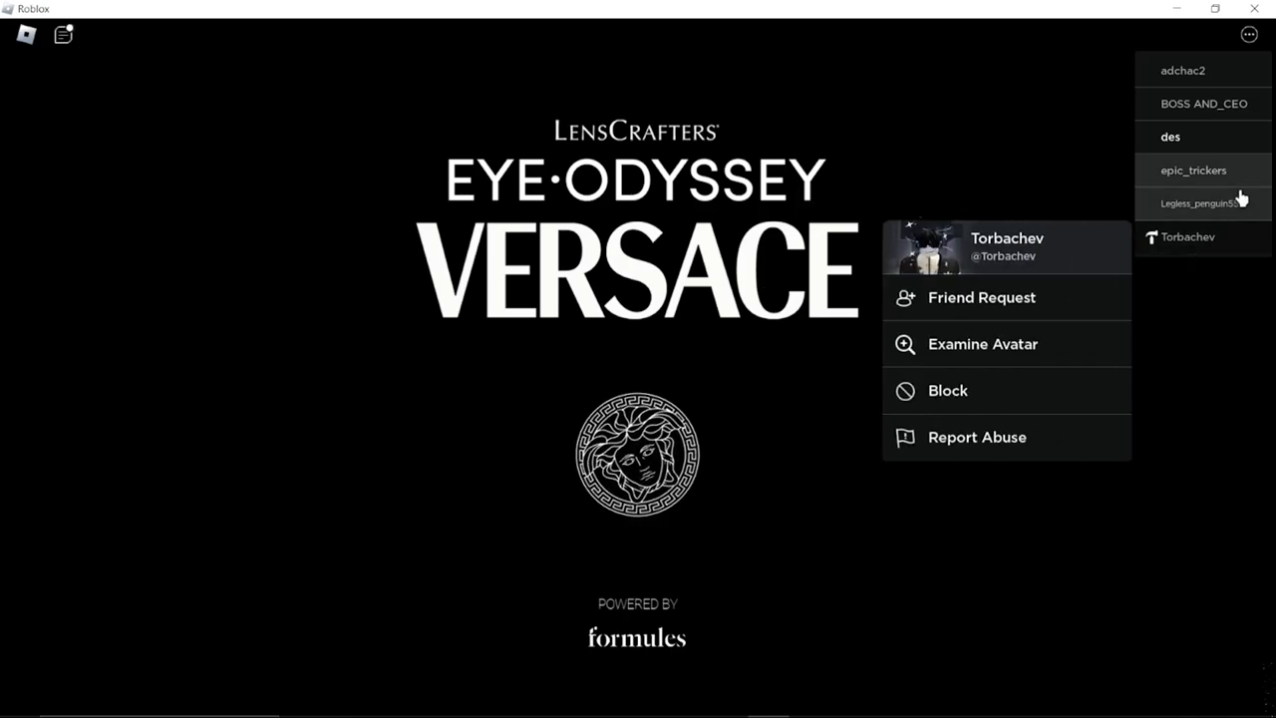
left_click(1005, 136)
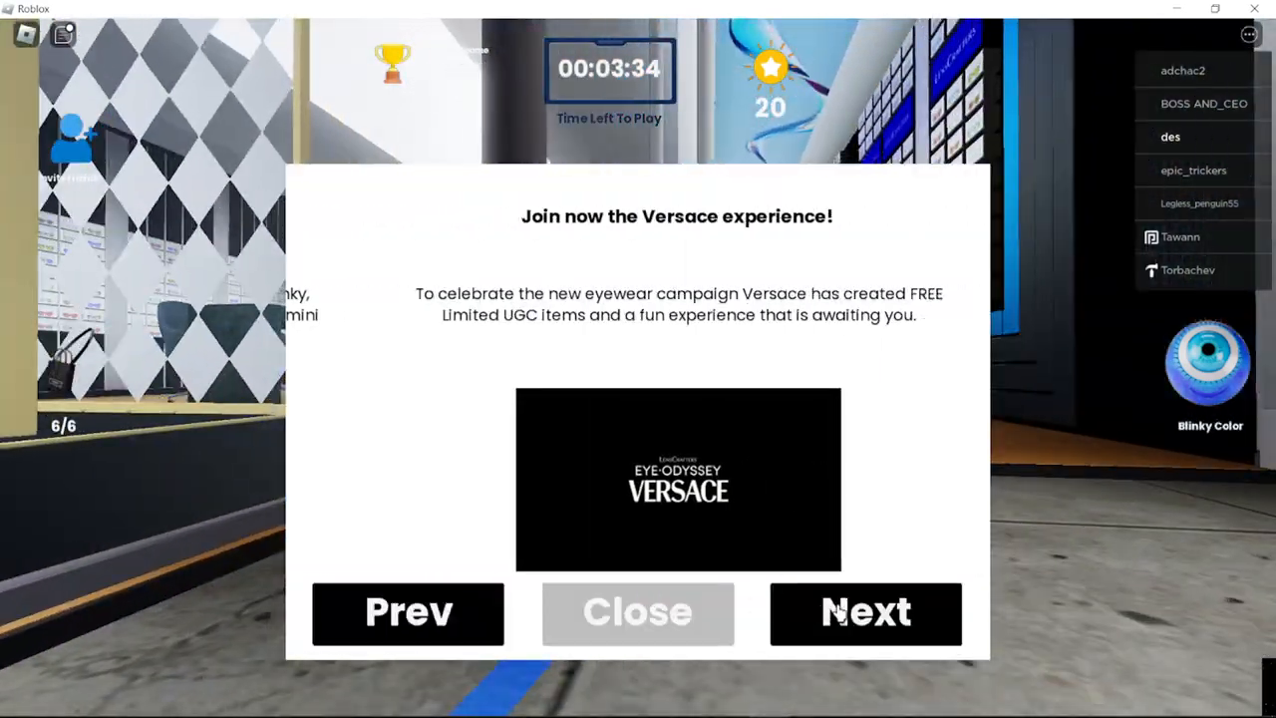
Dismiss the 'Join now the Versace experience!' welcome page and close the Group Reward offer
left_click(866, 612)
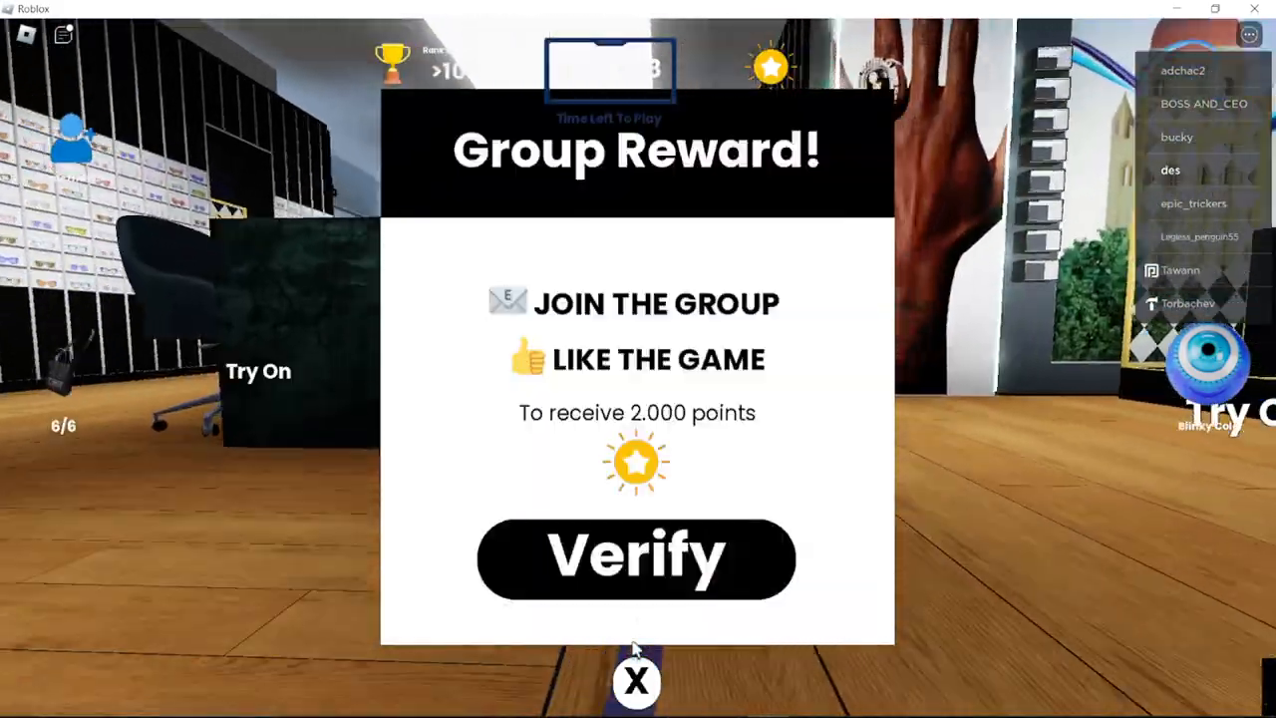
left_click(638, 682)
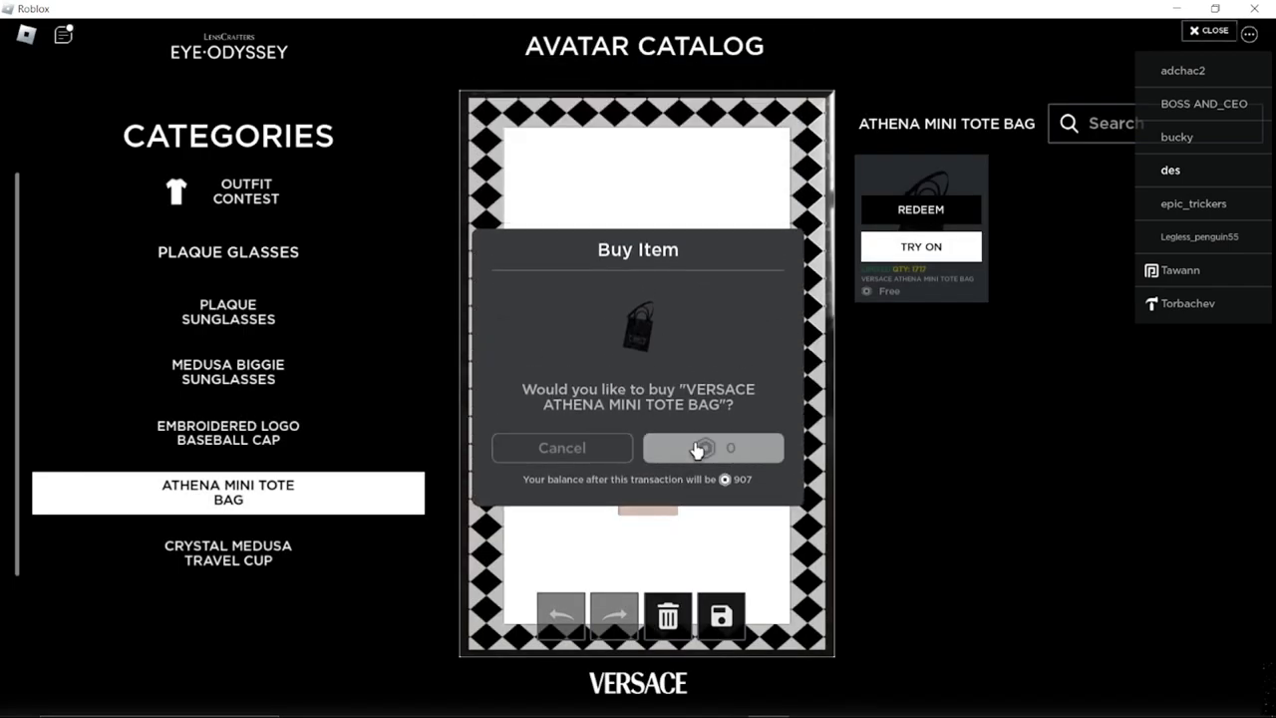
Confirm the free purchase of the Versace Athena Mini Tote Bag in the Buy Item dialog
left_click(714, 447)
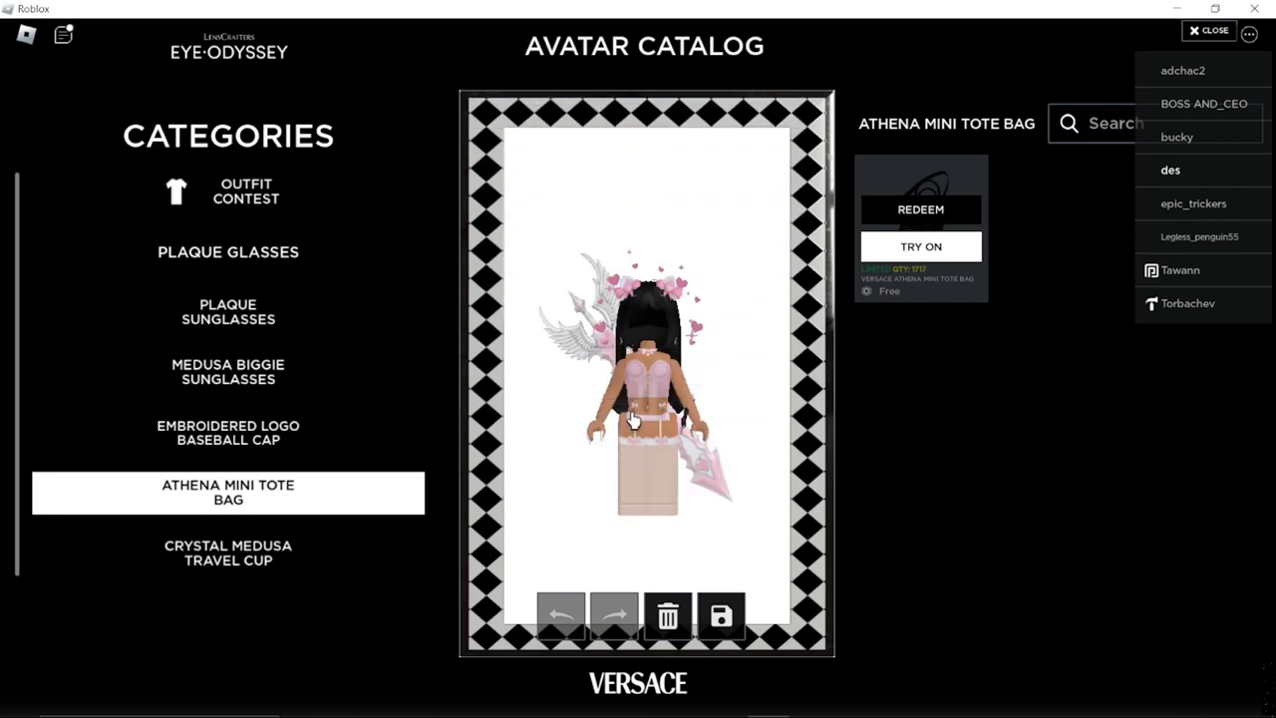